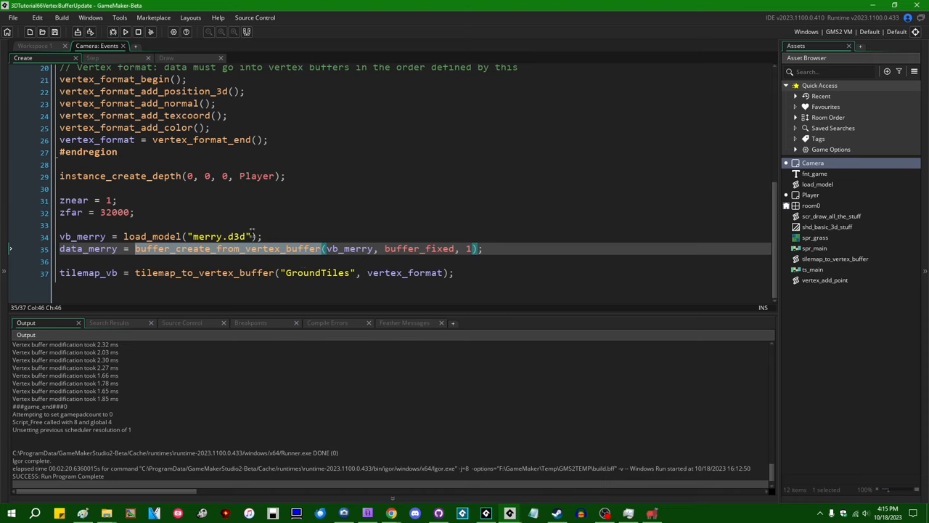
# Review the merry.d3d load and vb_merry name, then move to the Step event code.
pyautogui.click(73, 235)
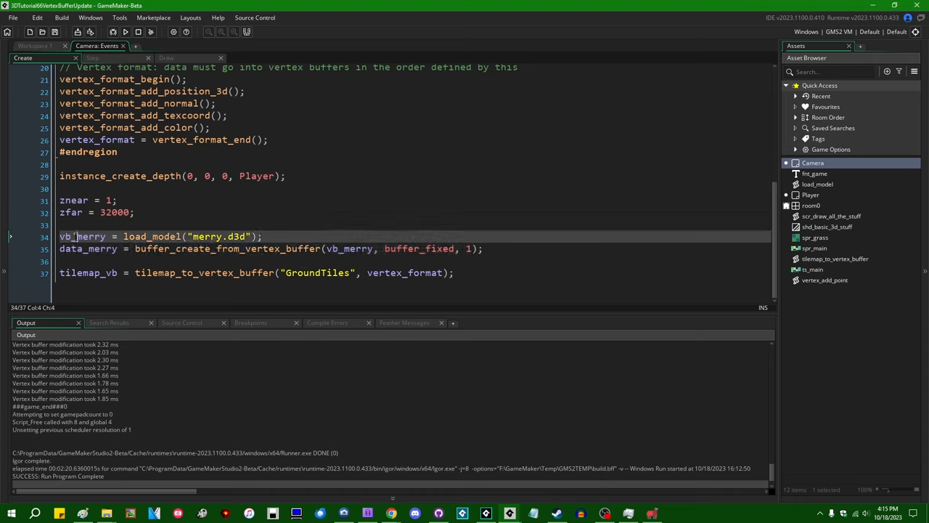
pyautogui.doubleClick(81, 235)
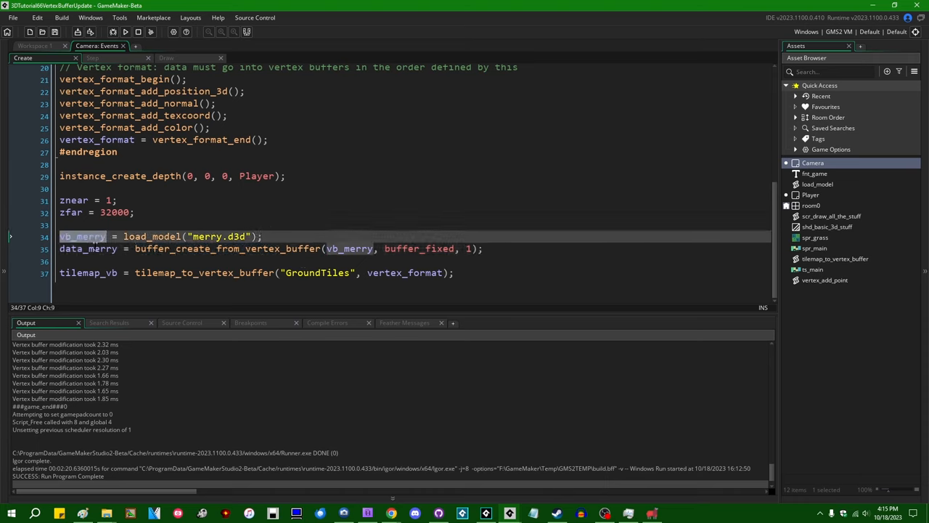
pyautogui.click(93, 58)
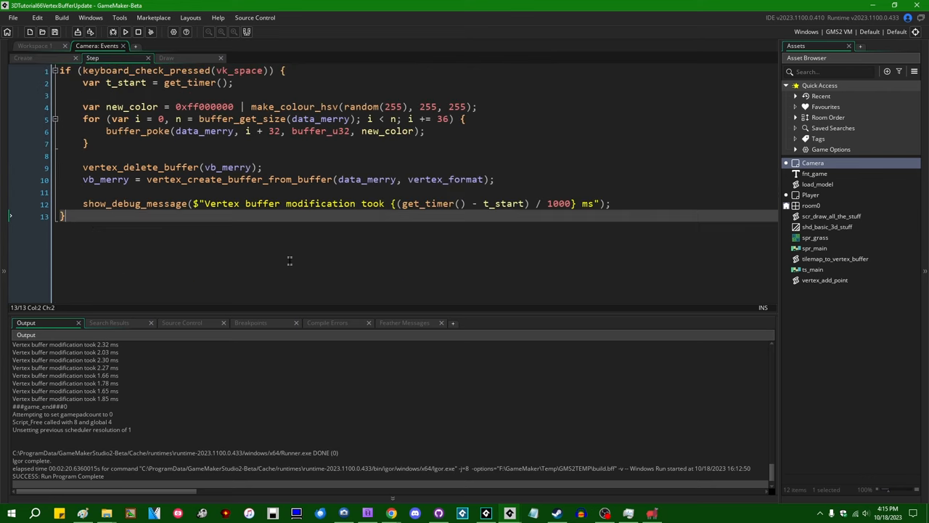
# Review the random colour code and the 32-byte offset in the buffer_poke call.
pyautogui.doubleClick(319, 119)
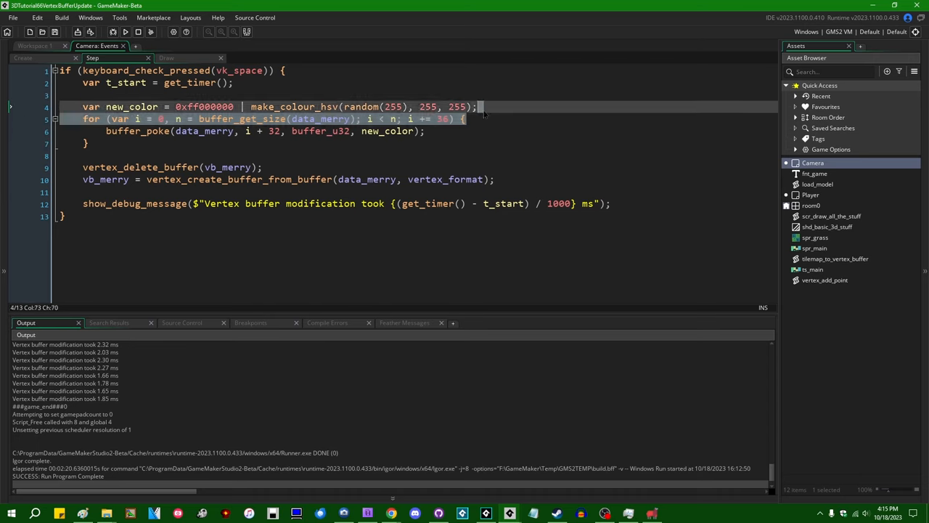
pyautogui.click(392, 130)
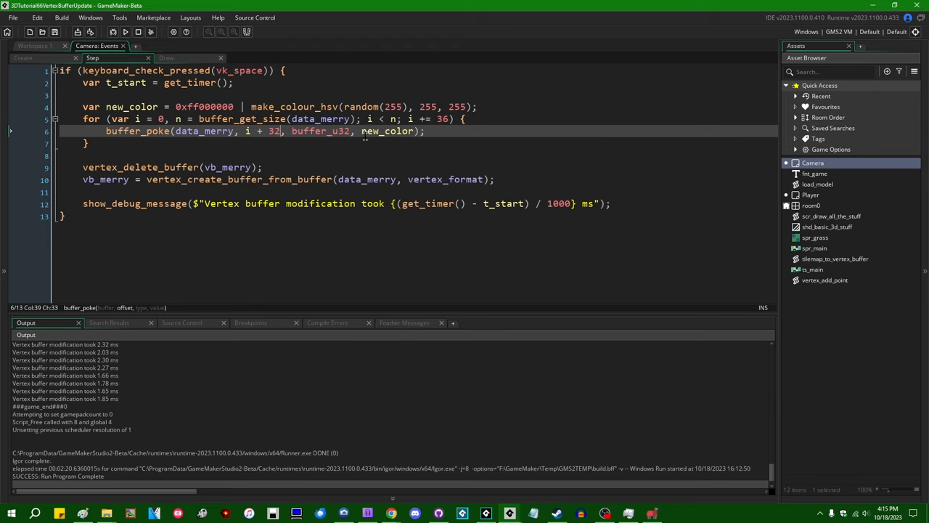
pyautogui.doubleClick(228, 167)
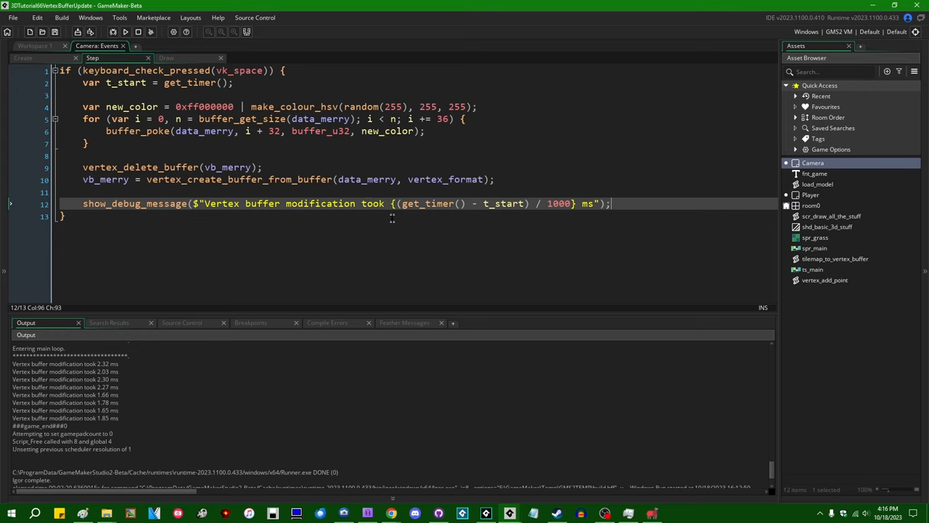
pyautogui.moveTo(592, 254)
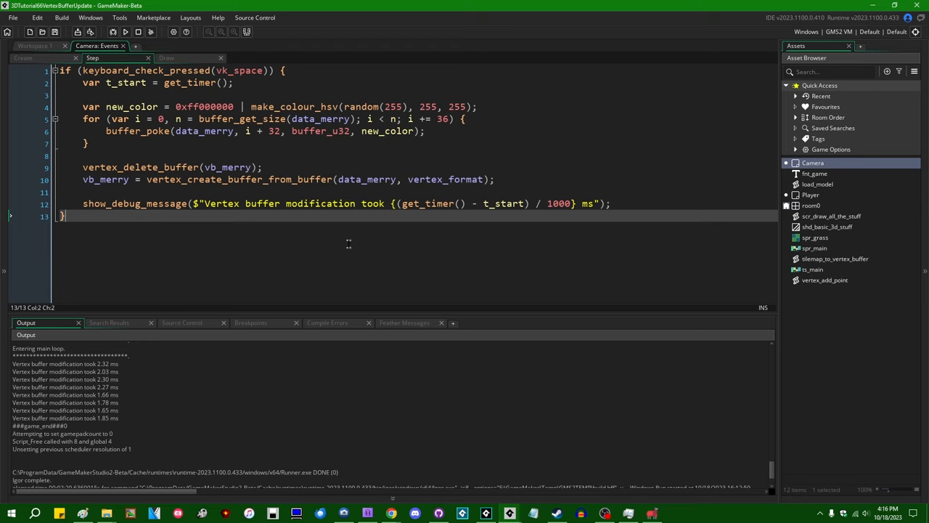
pyautogui.moveTo(366, 244)
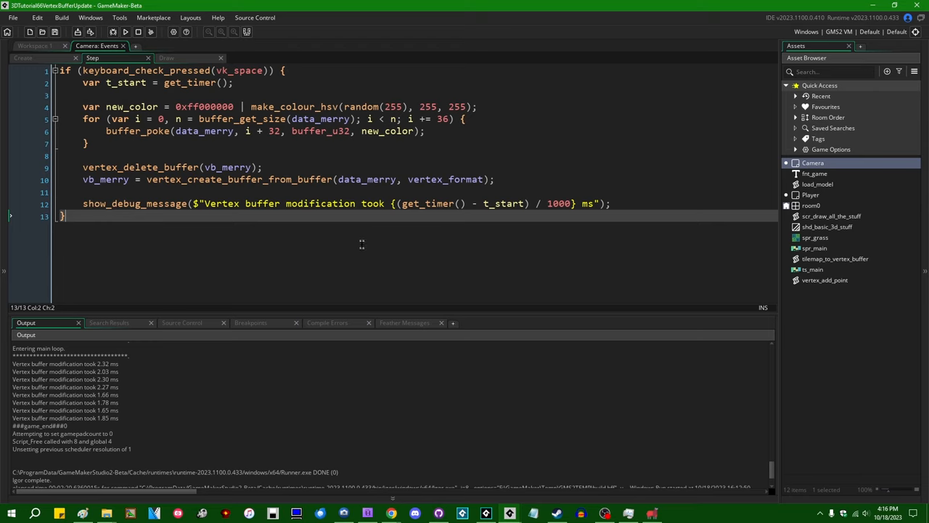
pyautogui.moveTo(476, 259)
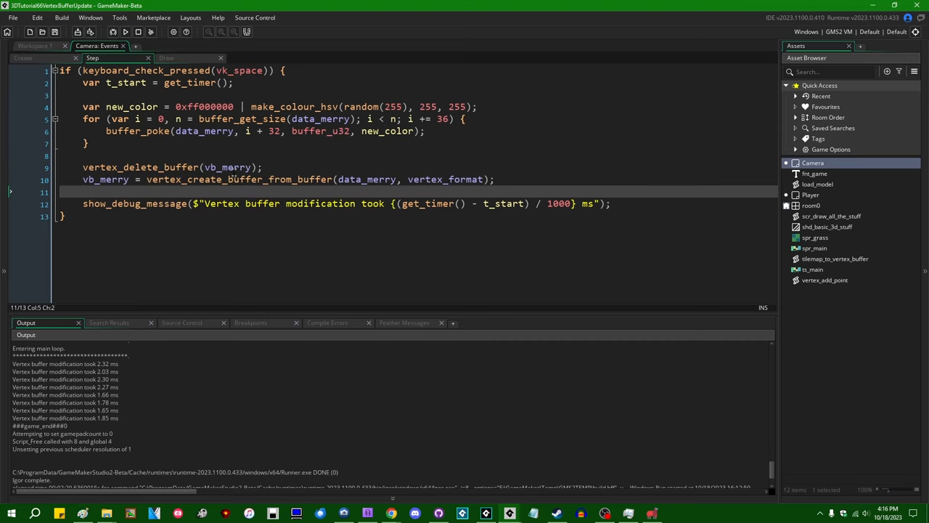
pyautogui.doubleClick(226, 167)
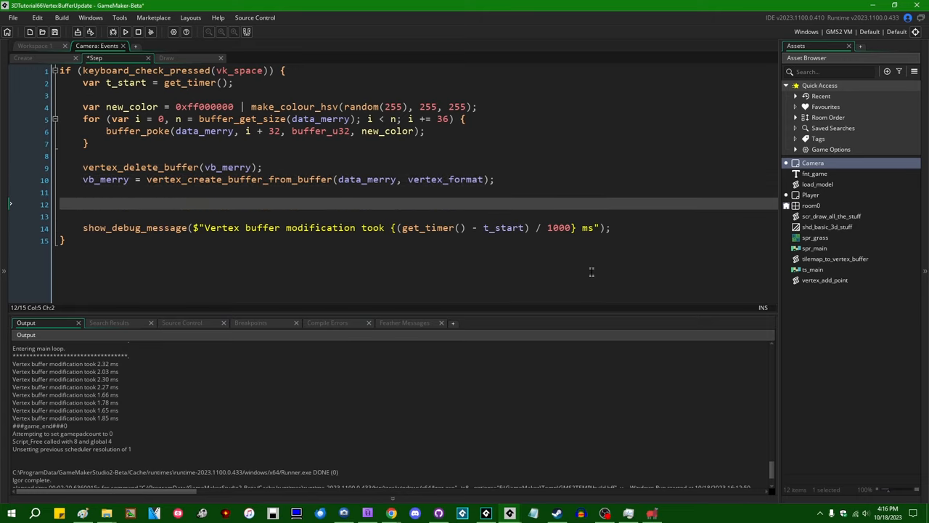
# Begin a vertex_update_buffer_from_buffer call on the new blank line.
pyautogui.write('vertex')
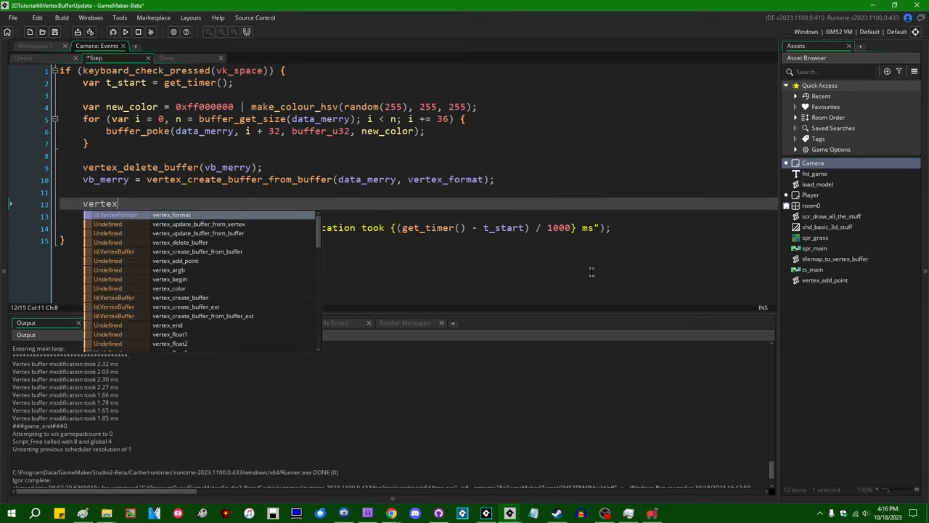
pyautogui.write('_update_buffer_from_vertex')
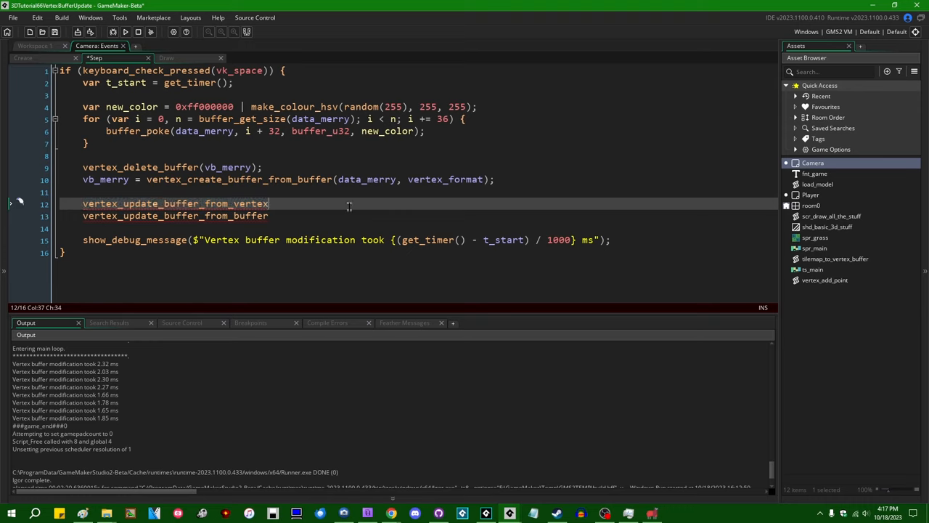
pyautogui.moveTo(362, 203)
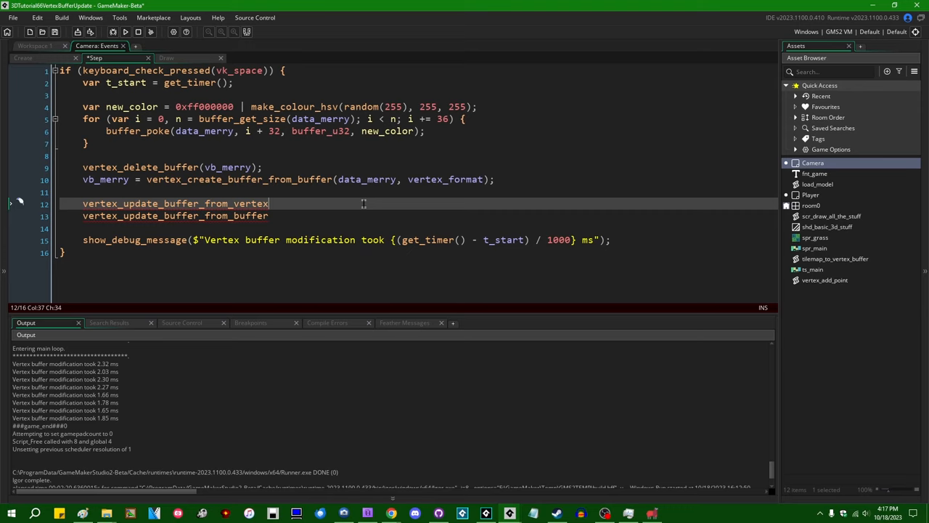
pyautogui.moveTo(310, 226)
pyautogui.write('/*')
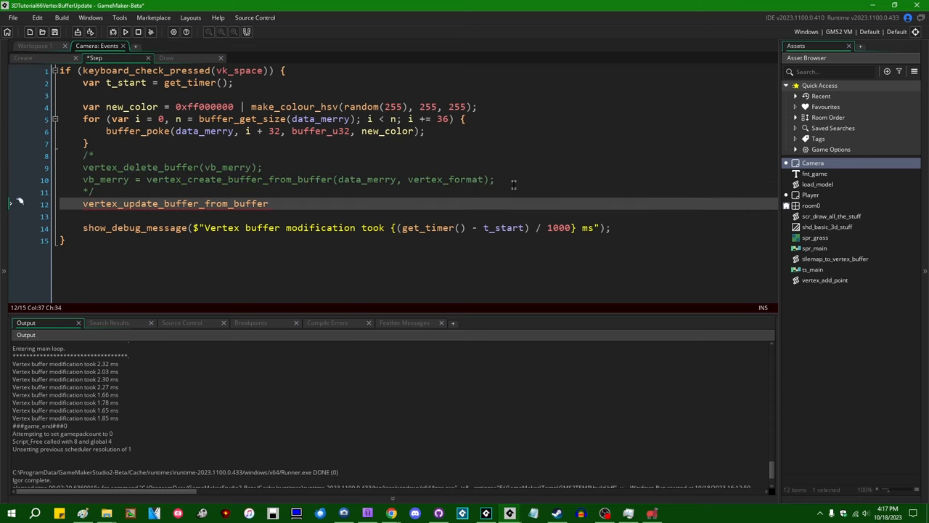
# Complete vertex_update_buffer_from_buffer(vb_merry, 0, data_merry); and comment out the delete-and-recreate lines.
pyautogui.write('(vb_merry, 0,')
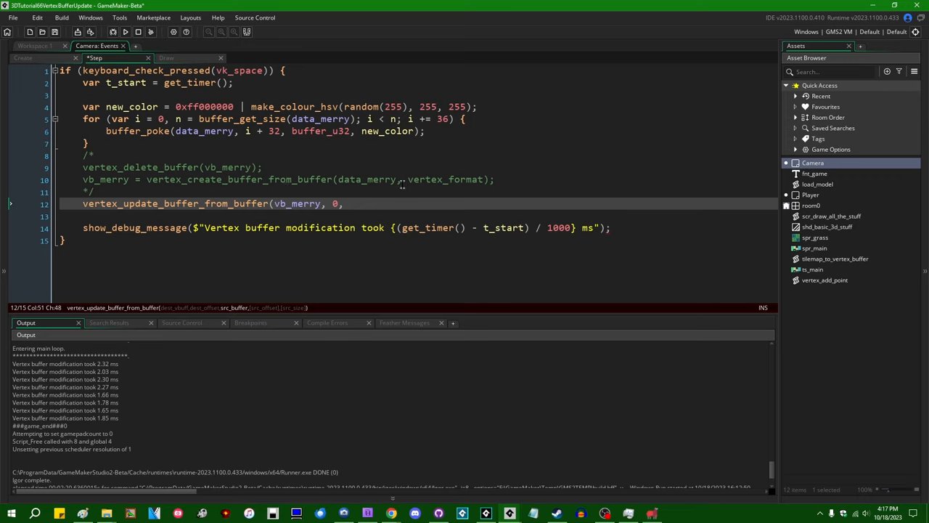
pyautogui.write('data_merry')
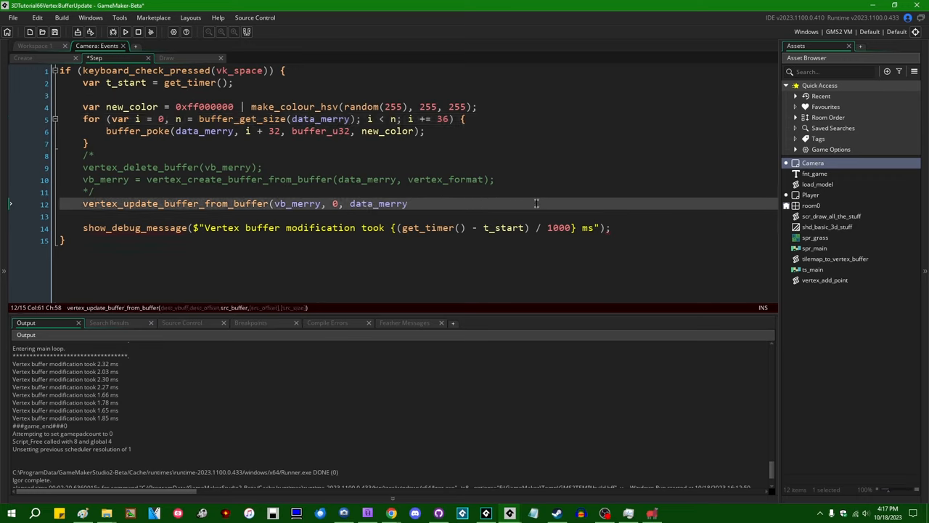
pyautogui.write(');')
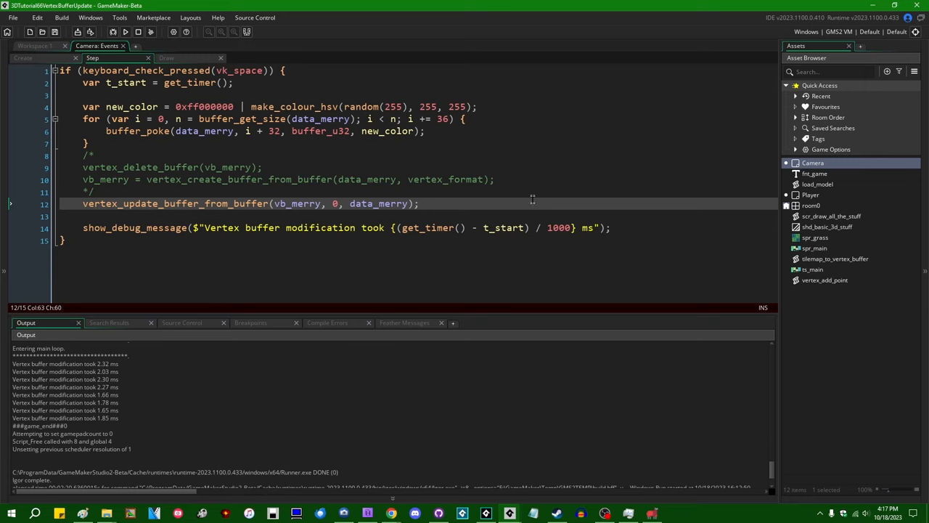
pyautogui.moveTo(500, 253)
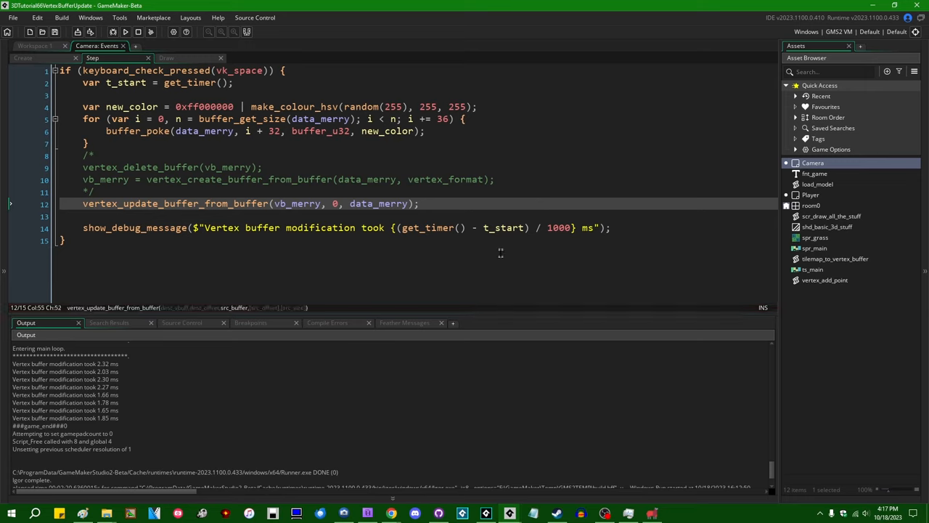
pyautogui.moveTo(502, 226)
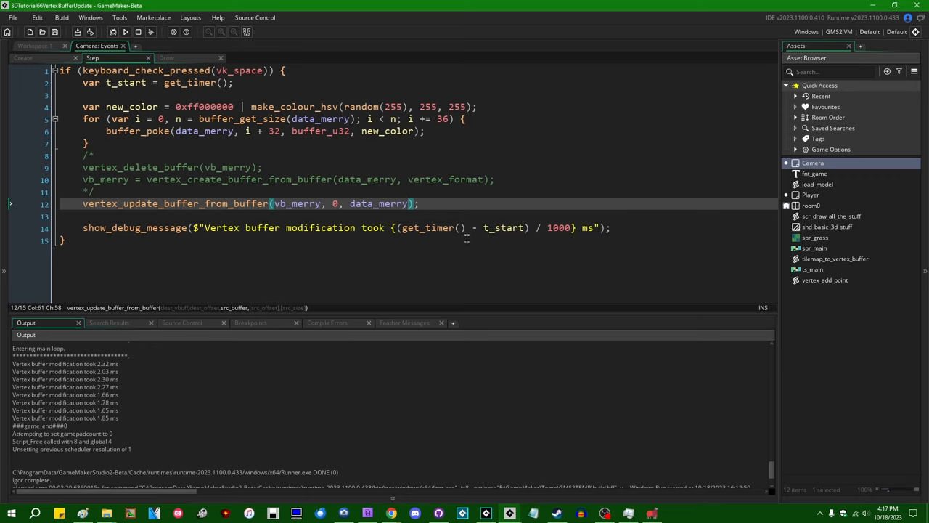
pyautogui.moveTo(449, 226)
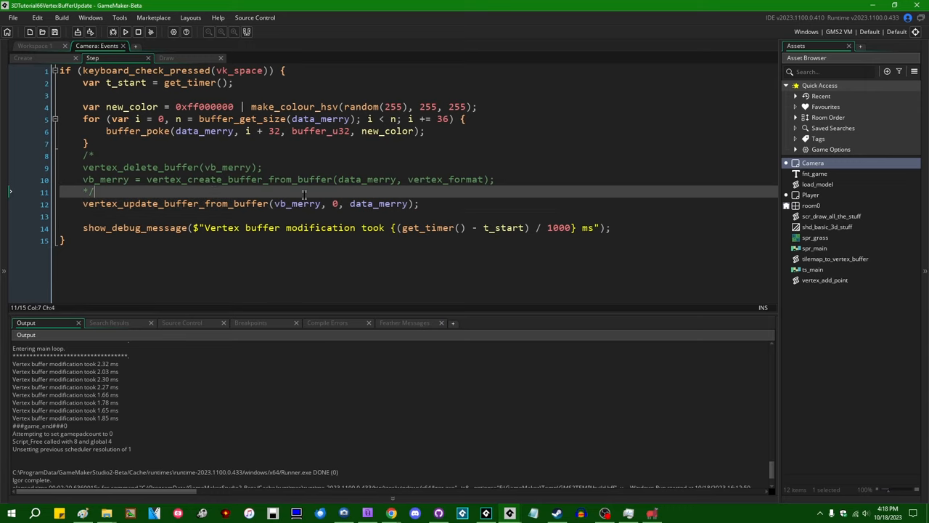
pyautogui.moveTo(95, 192); pyautogui.dragTo(94, 154)
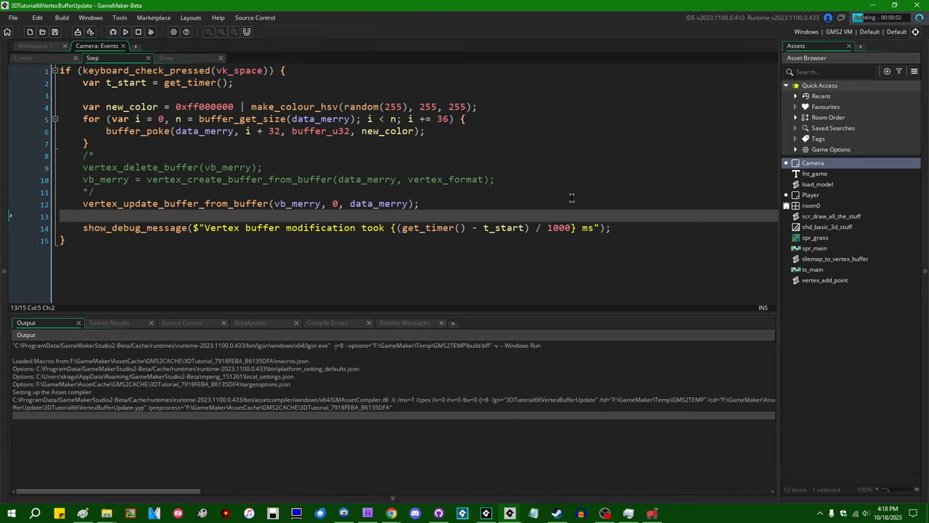
# Run the game to time the in-place update and review the commented-out vertex_delete_buffer block.
pyautogui.click(124, 32)
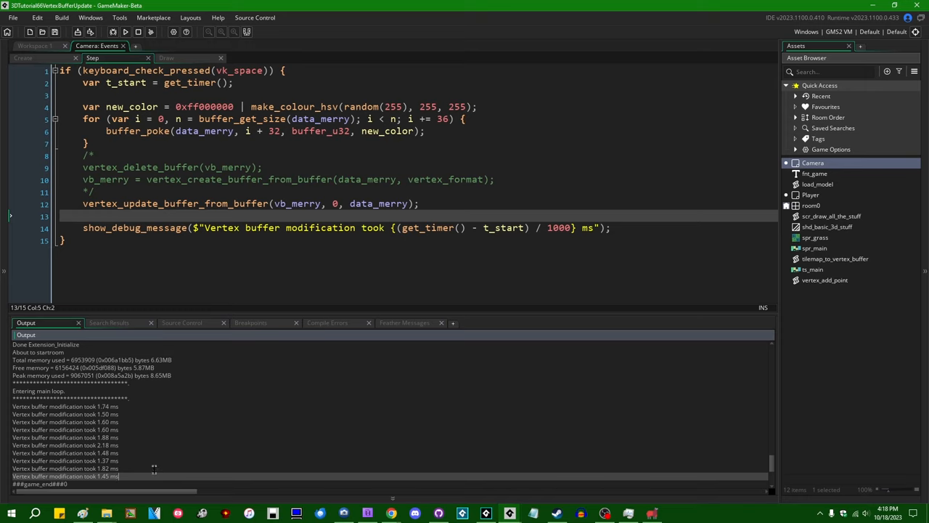
pyautogui.moveTo(166, 474)
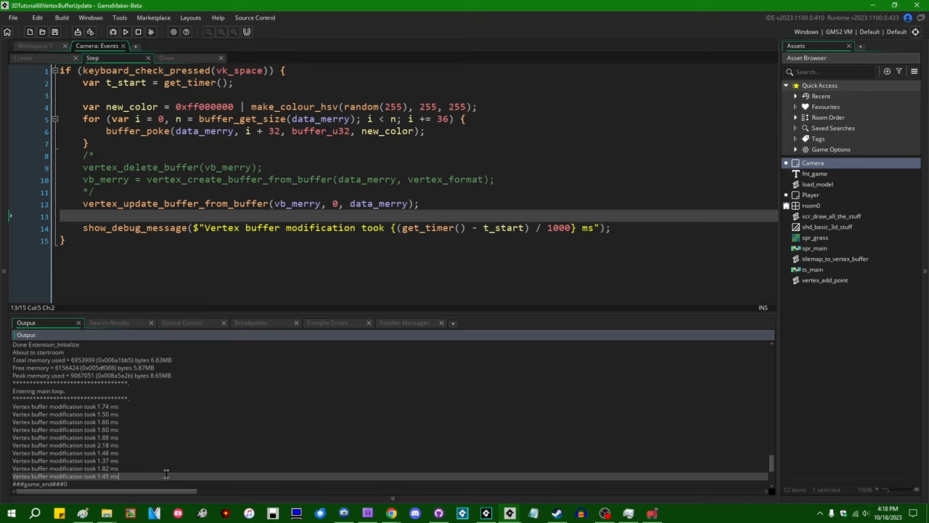
pyautogui.moveTo(256, 308)
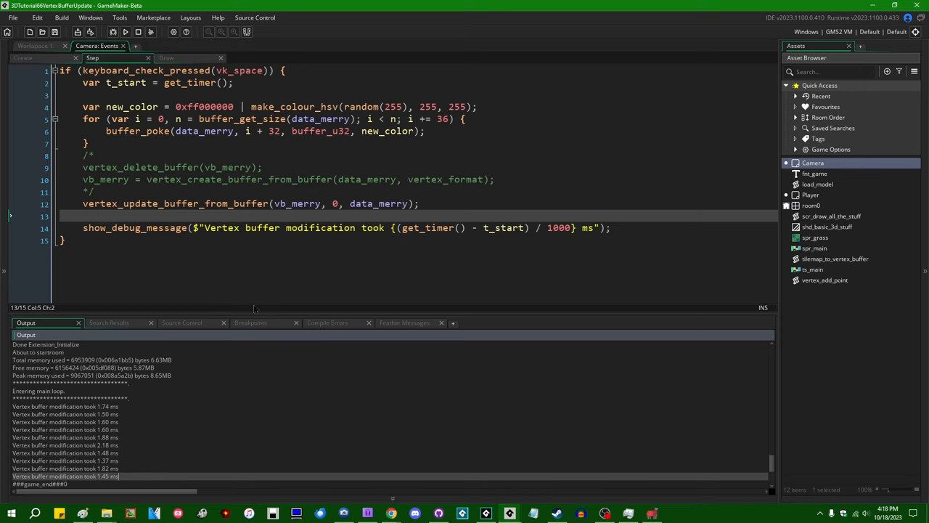
pyautogui.click(273, 203)
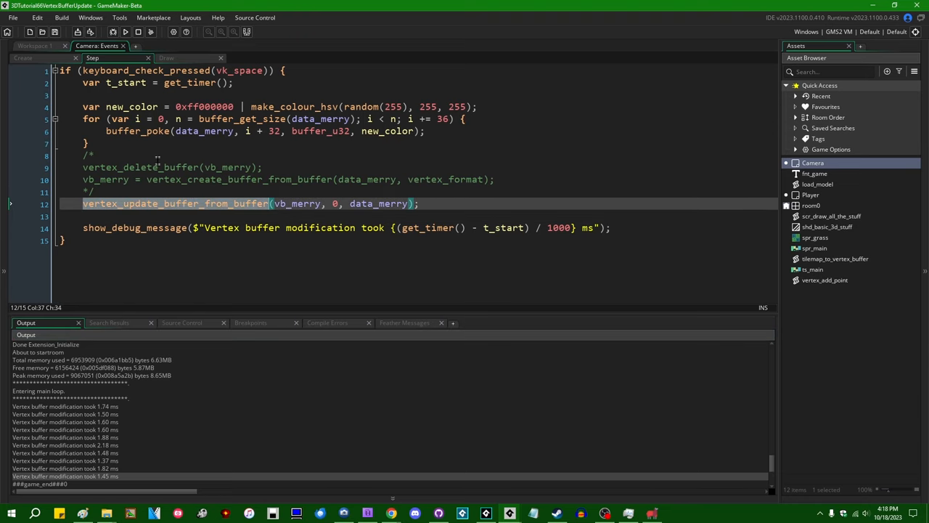
pyautogui.click(189, 180)
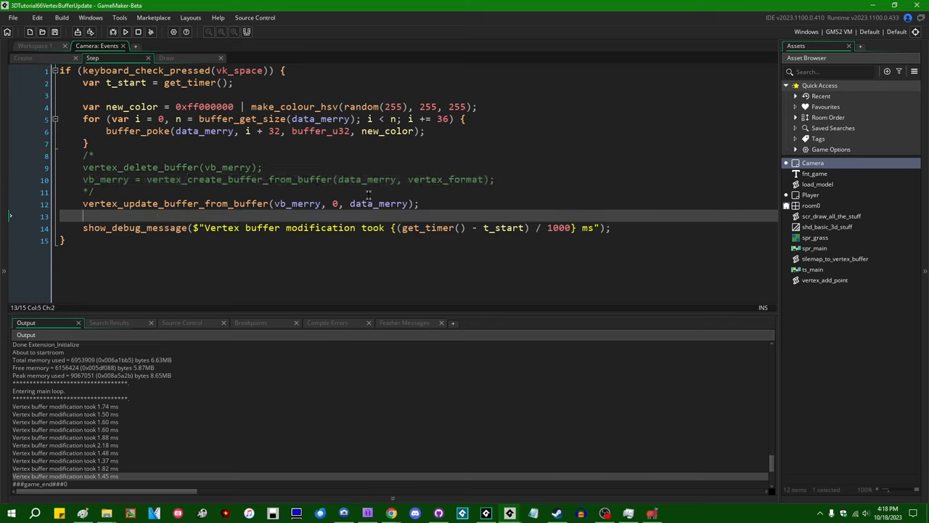
pyautogui.click(92, 191)
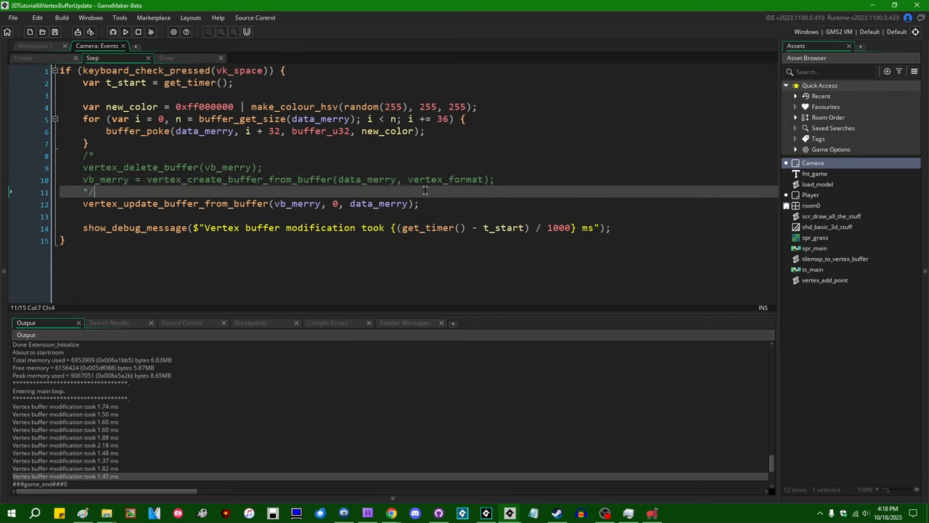
pyautogui.click(172, 167)
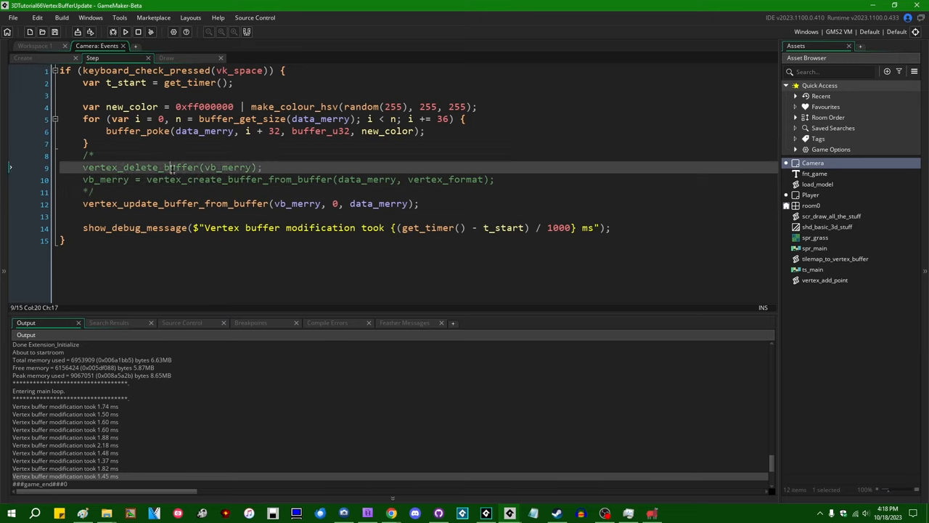
pyautogui.doubleClick(119, 166)
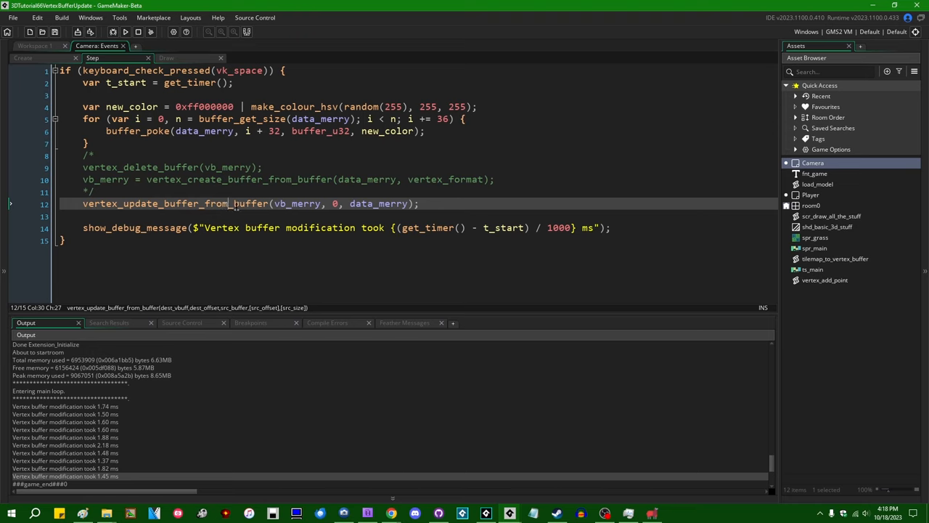
# Check vertex_update_buffer_from_buffer's parameters and select the loop's buffer_get_size(data_merry) limit to replace.
pyautogui.doubleClick(296, 203)
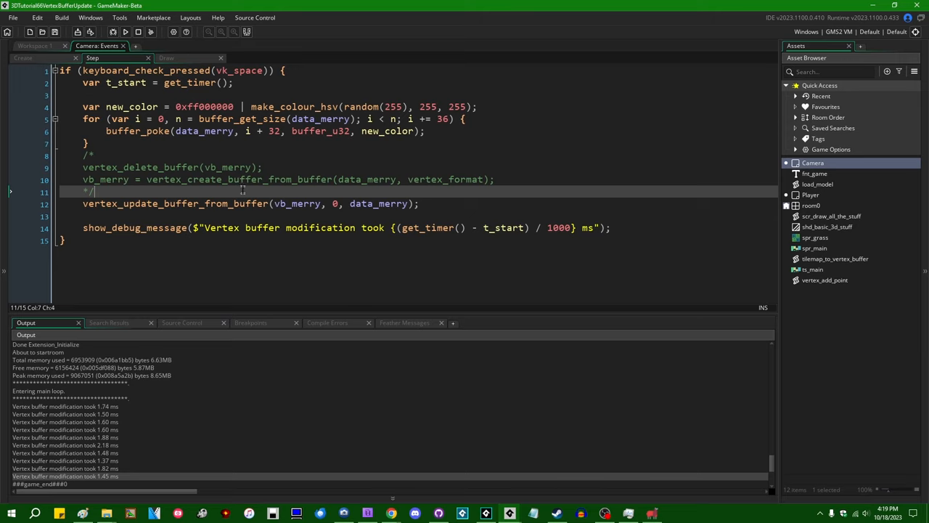
pyautogui.moveTo(365, 225)
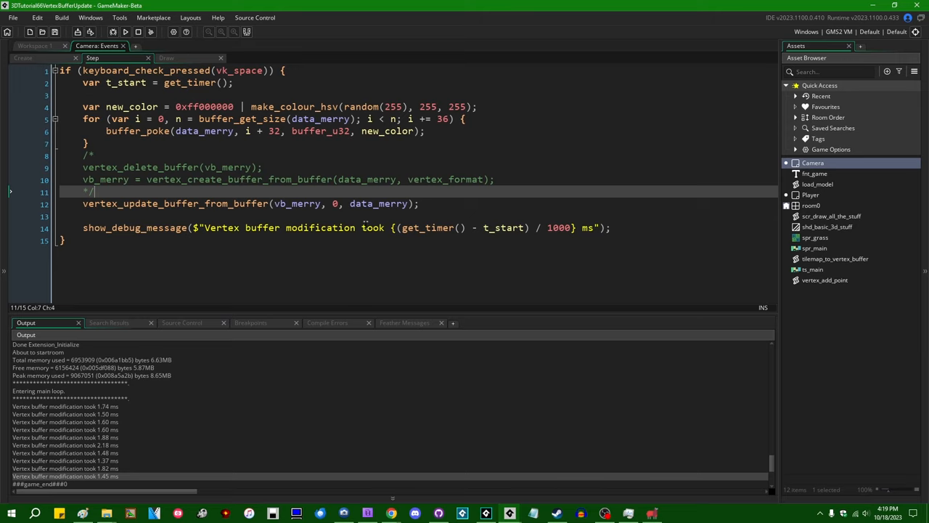
pyautogui.click(418, 203)
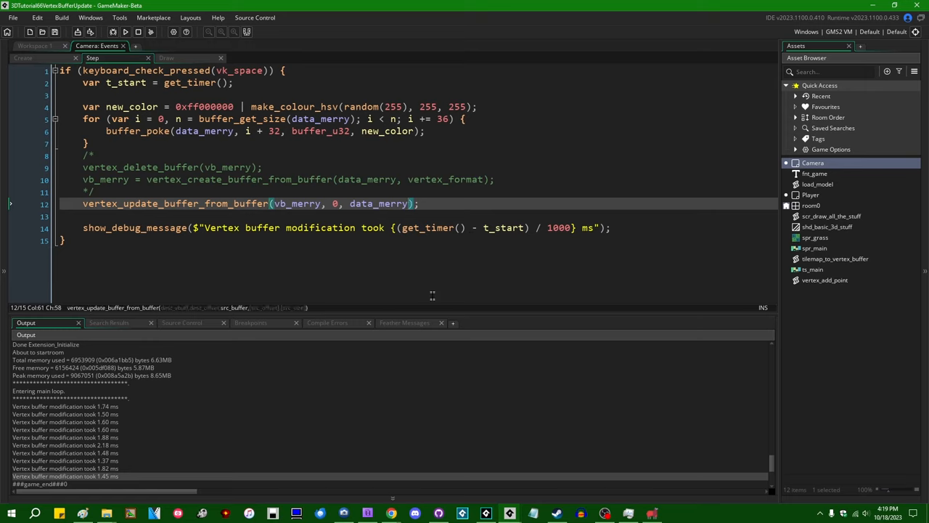
pyautogui.moveTo(414, 226)
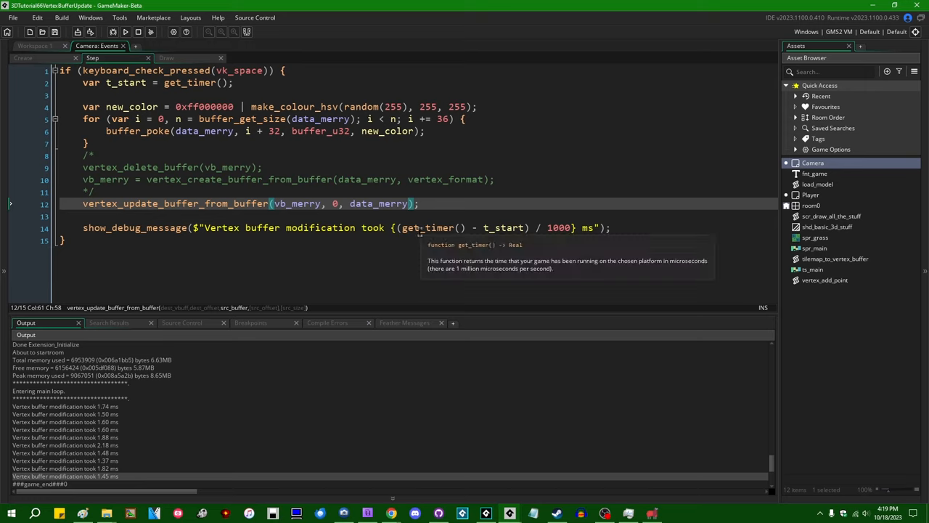
pyautogui.click(90, 191)
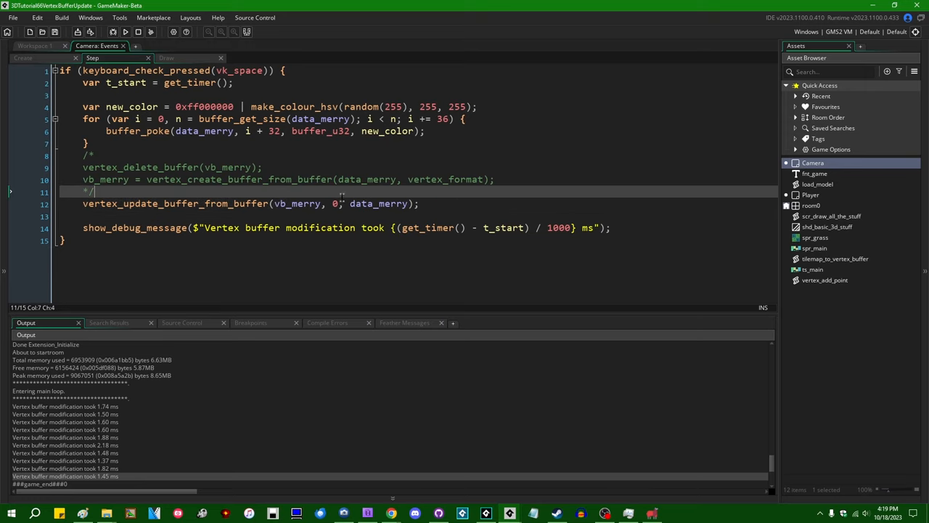
pyautogui.click(360, 131)
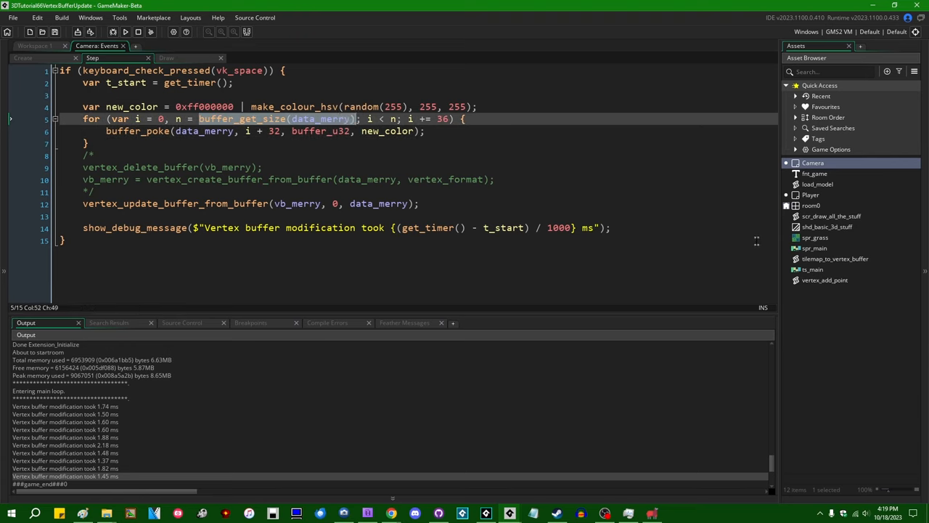
# Limit the recolour loop to 720 bytes and add source offset 0 to the update call.
pyautogui.write('720')
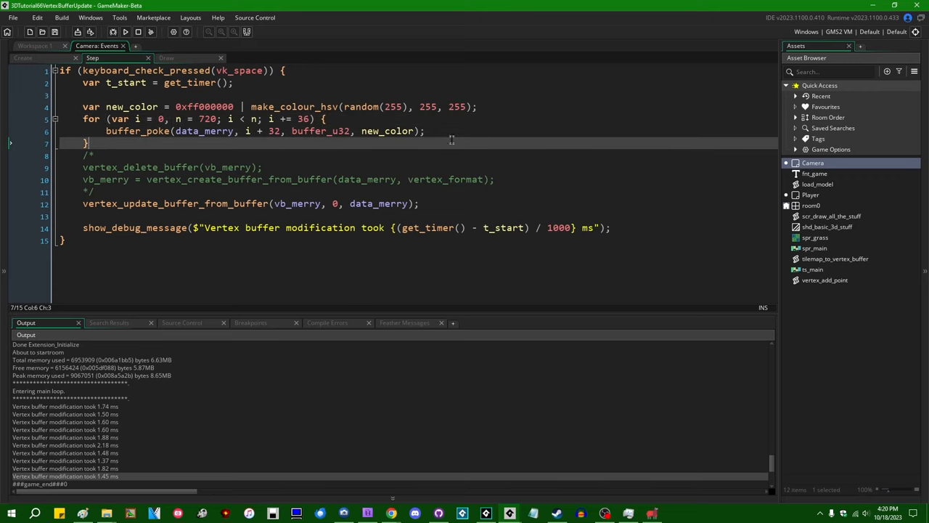
pyautogui.moveTo(305, 139)
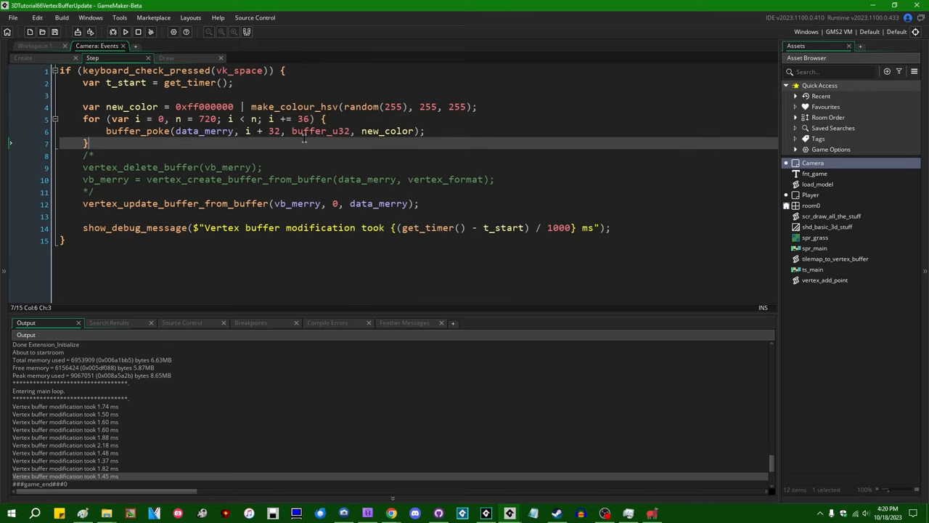
pyautogui.click(331, 180)
pyautogui.write(', ')
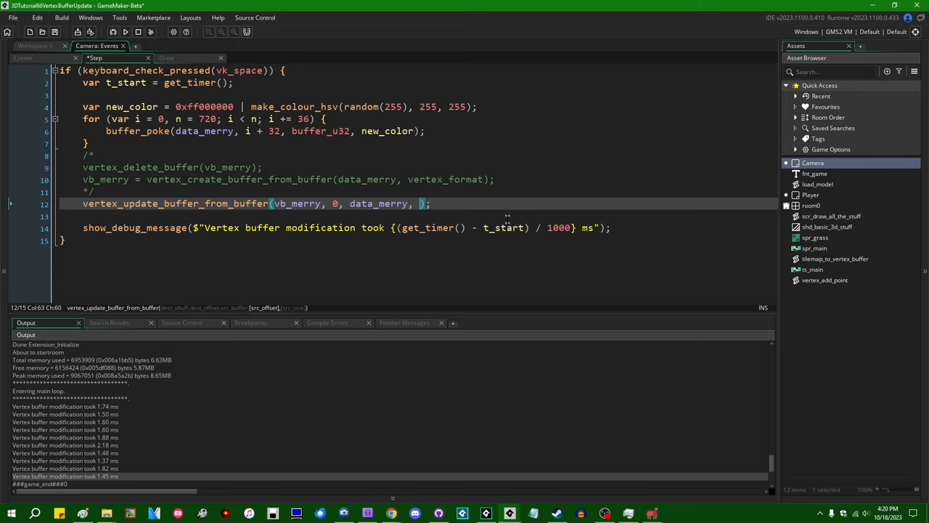
pyautogui.write('0,')
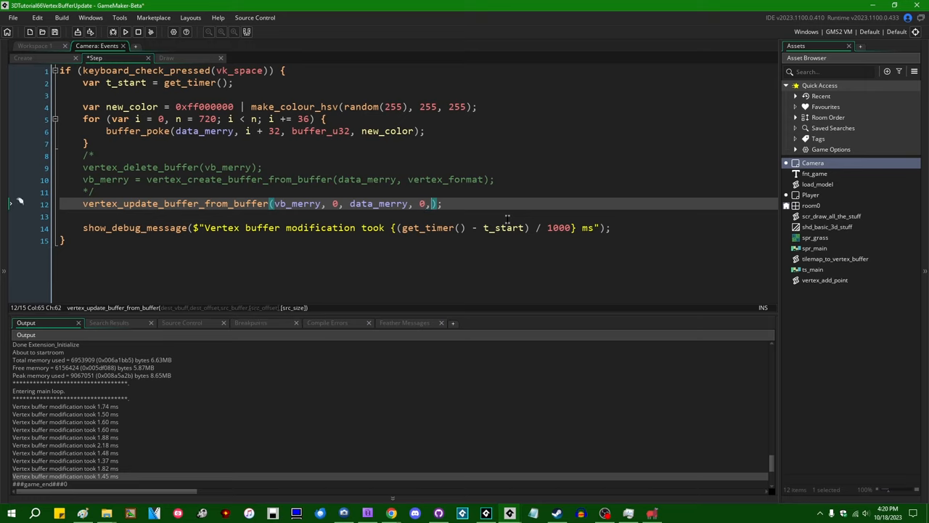
# Update only 720 bytes of vb_merry and run the game to time the partial update.
pyautogui.write('720')
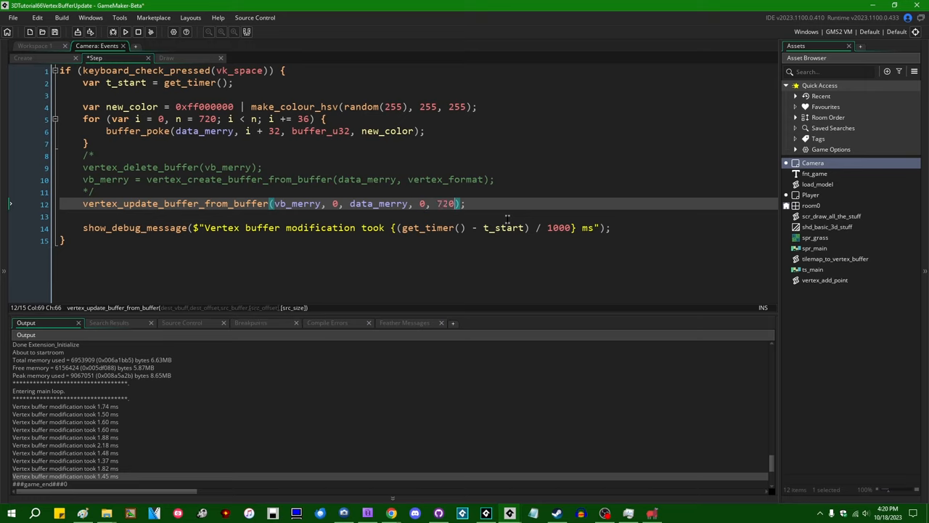
pyautogui.click(125, 32)
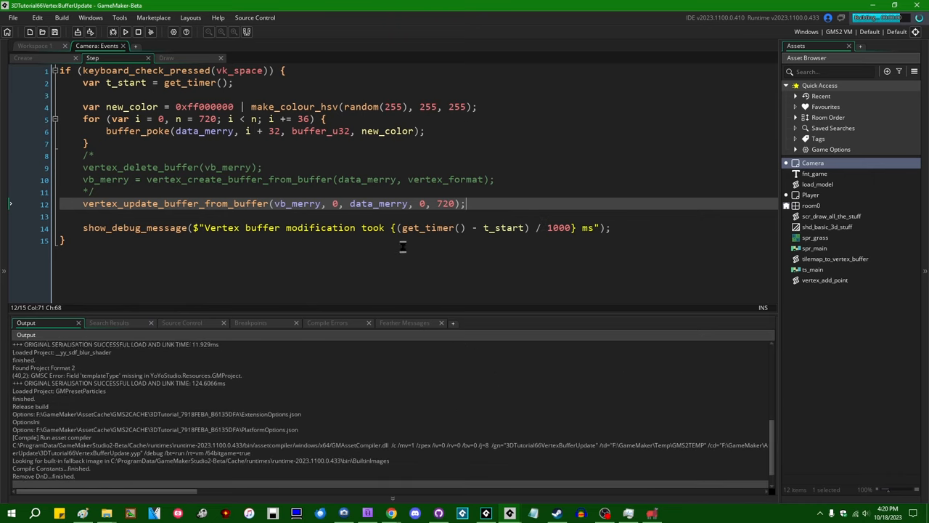
pyautogui.click(125, 32)
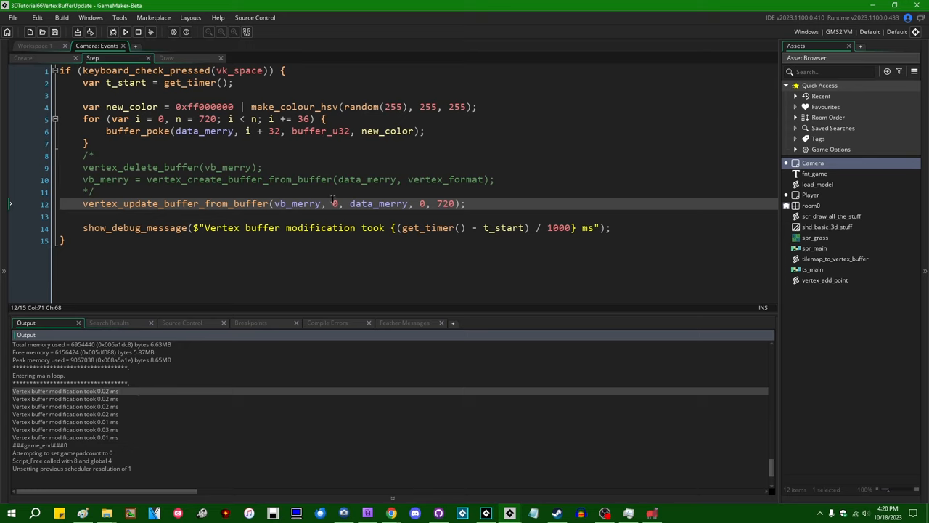
pyautogui.click(94, 155)
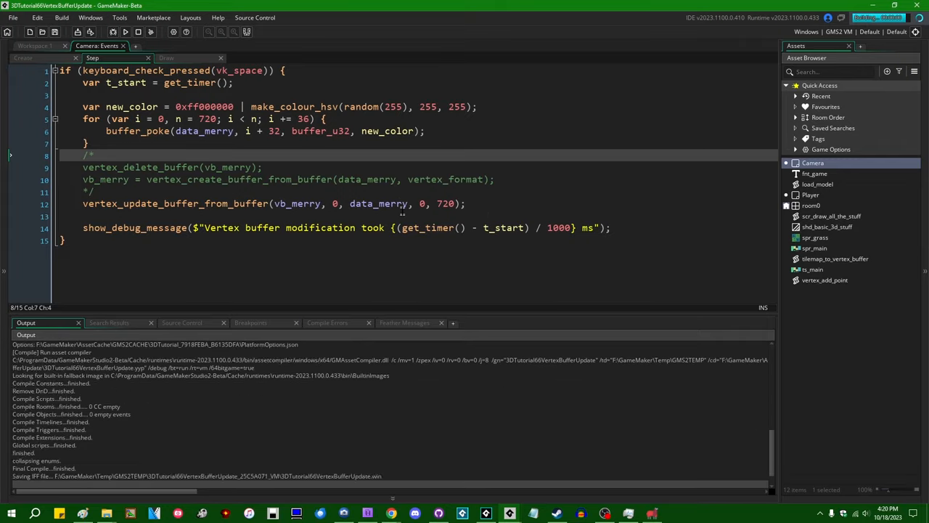
pyautogui.click(125, 32)
pyautogui.write('//')
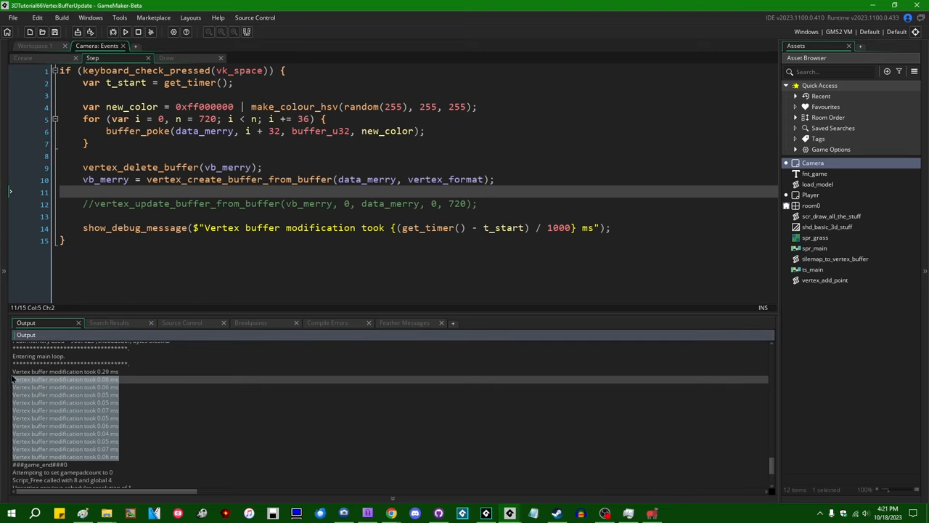
# Reactivate the 720-byte buffer update line after the delete-and-recreate code.
pyautogui.click(224, 167)
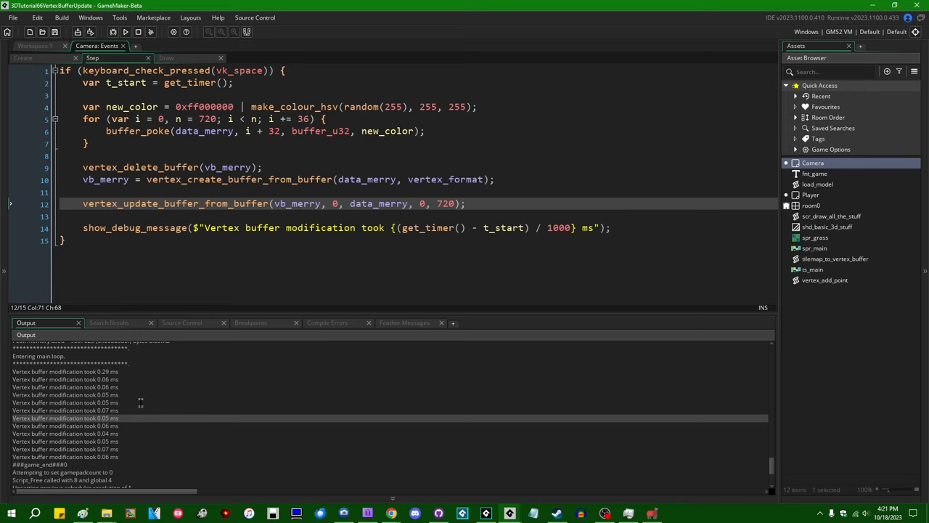
pyautogui.moveTo(541, 157)
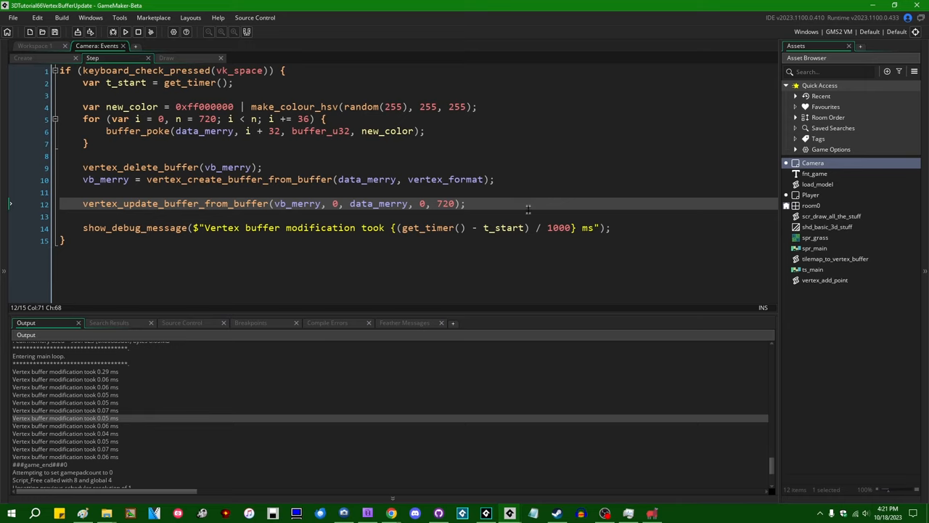
pyautogui.moveTo(504, 237)
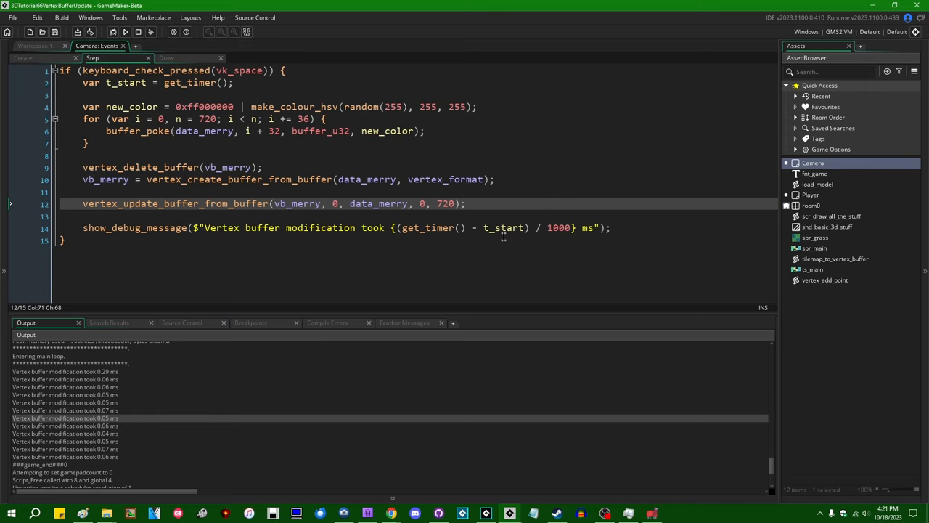
pyautogui.moveTo(506, 241)
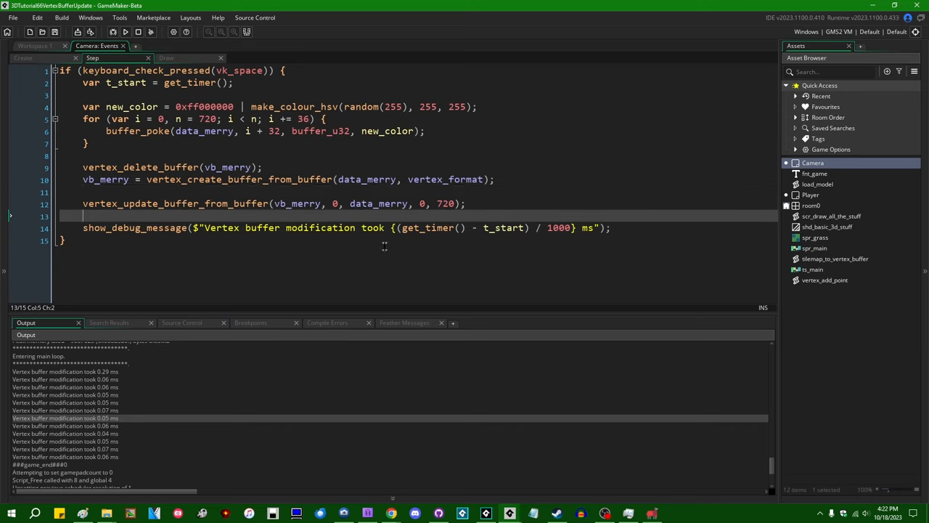
pyautogui.moveTo(457, 215)
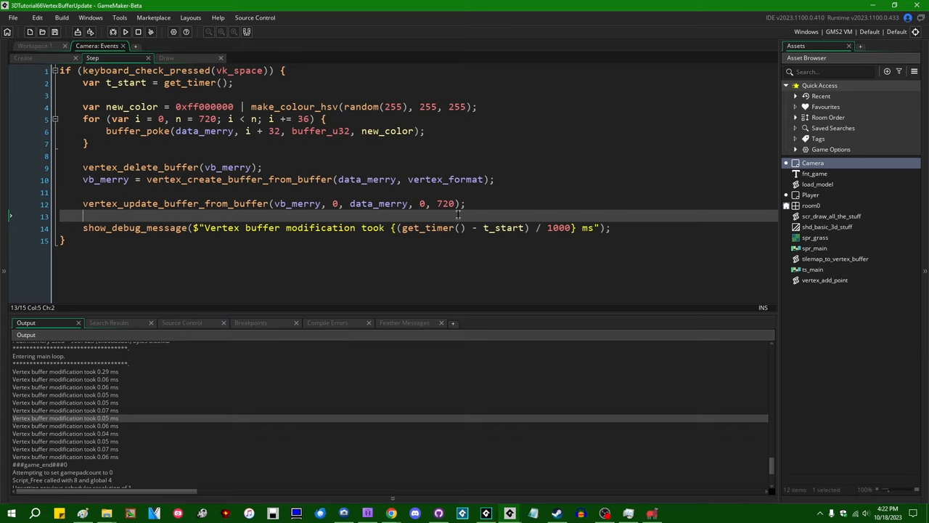
pyautogui.moveTo(176, 201)
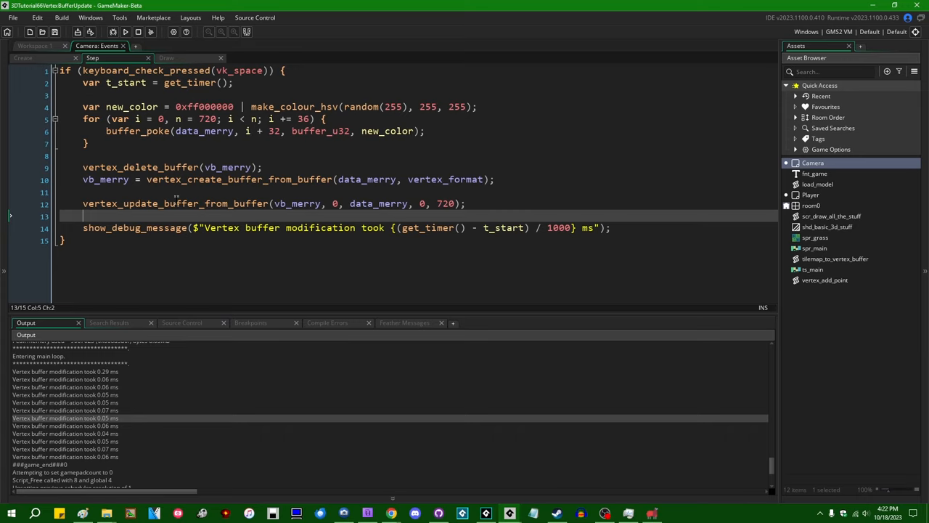
pyautogui.moveTo(502, 215)
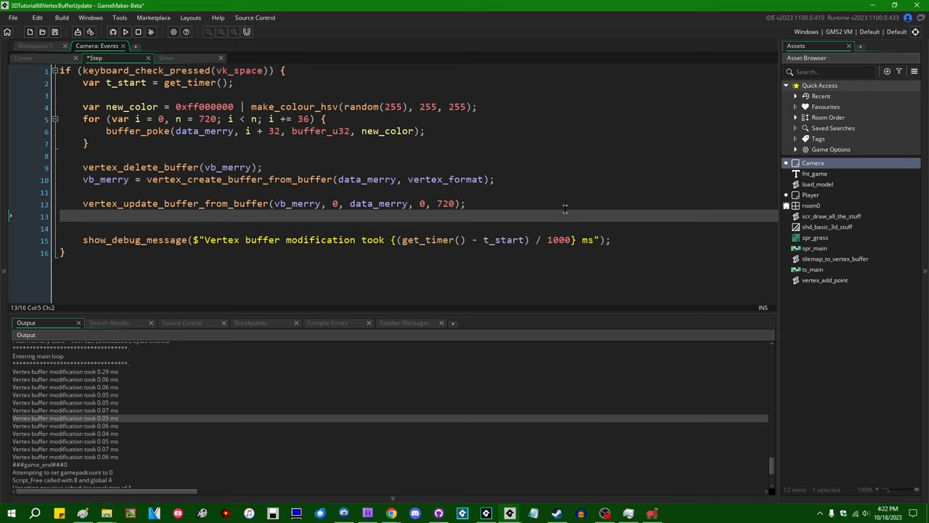
pyautogui.write('buffer_update')
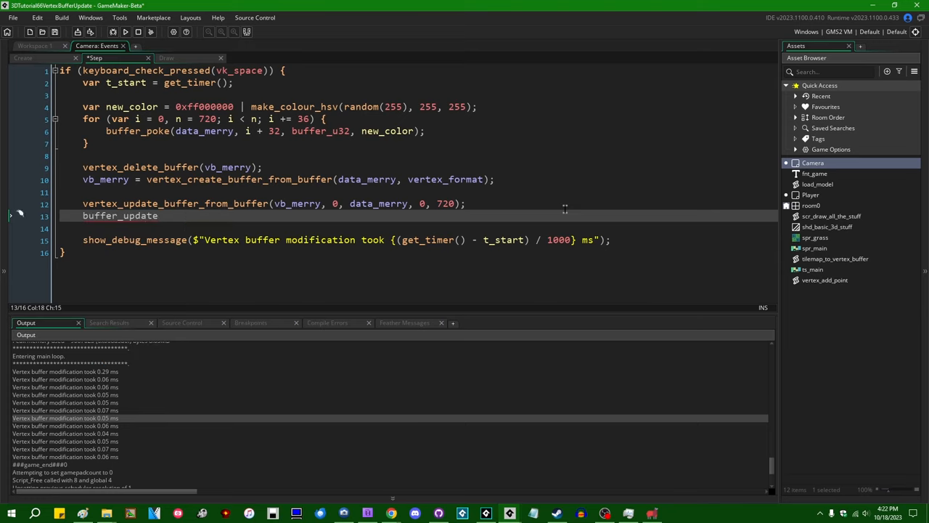
pyautogui.press('Delete')
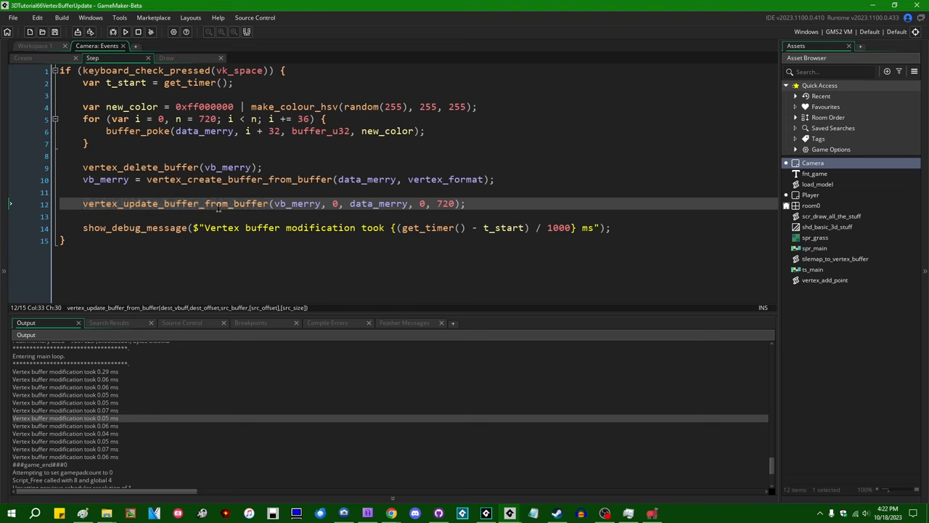
pyautogui.doubleClick(298, 203)
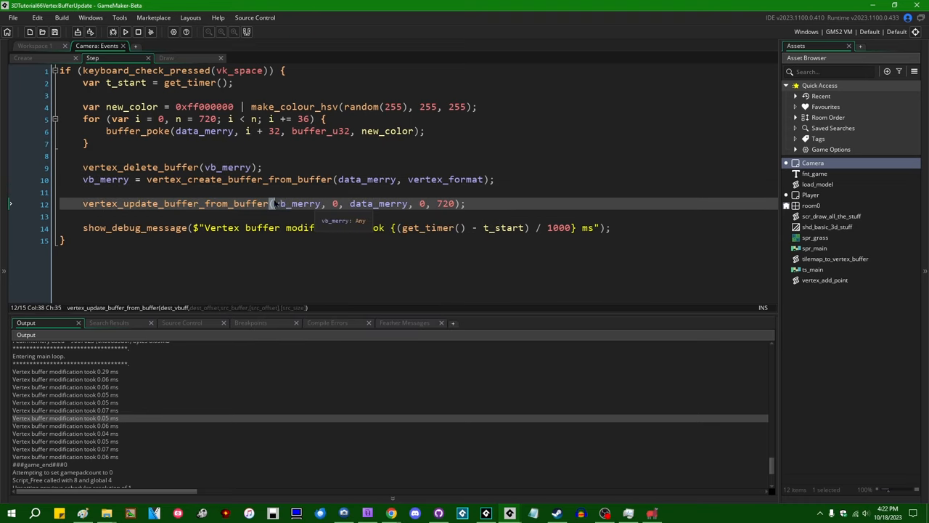
pyautogui.moveTo(594, 194)
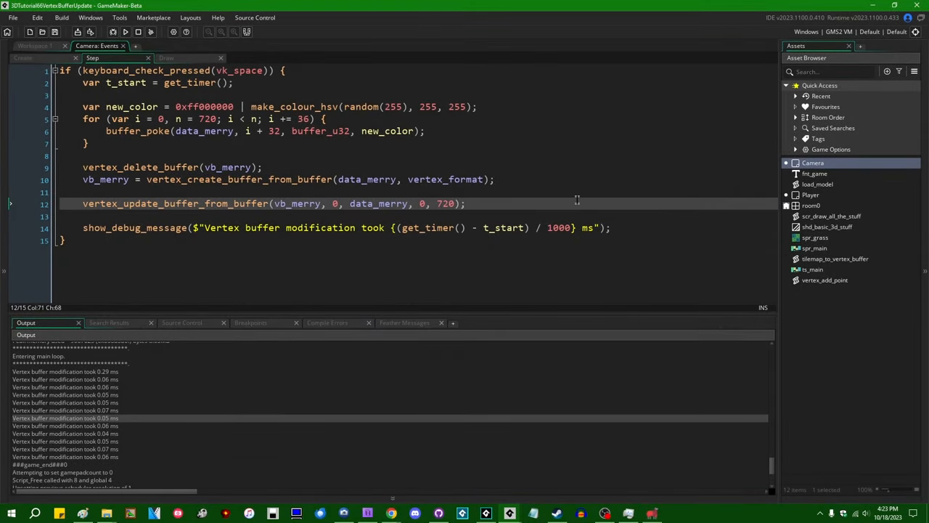
pyautogui.click(84, 214)
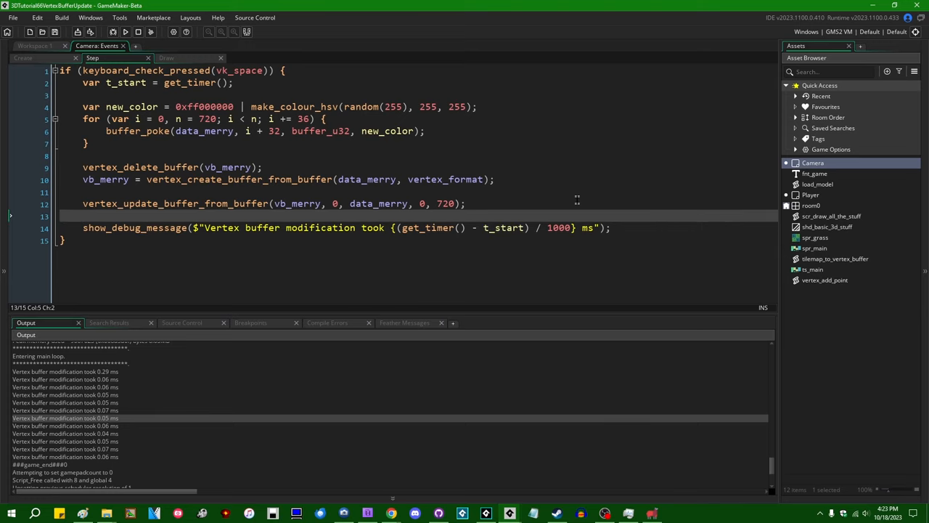
pyautogui.click(466, 203)
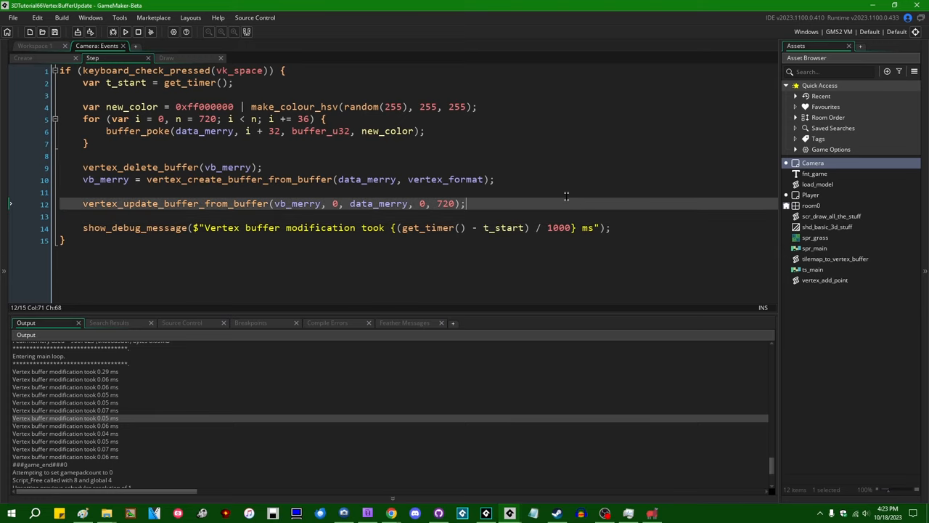
pyautogui.click(34, 45)
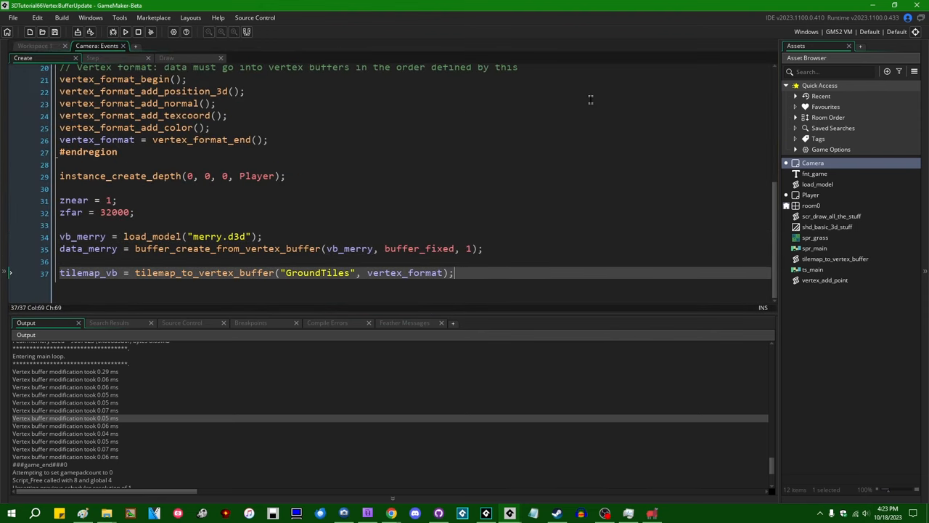
# Add vertex_format_get_info(vertex_format); and begin wrapping it in show_message(json_stringify(...)).
pyautogui.press('enter')
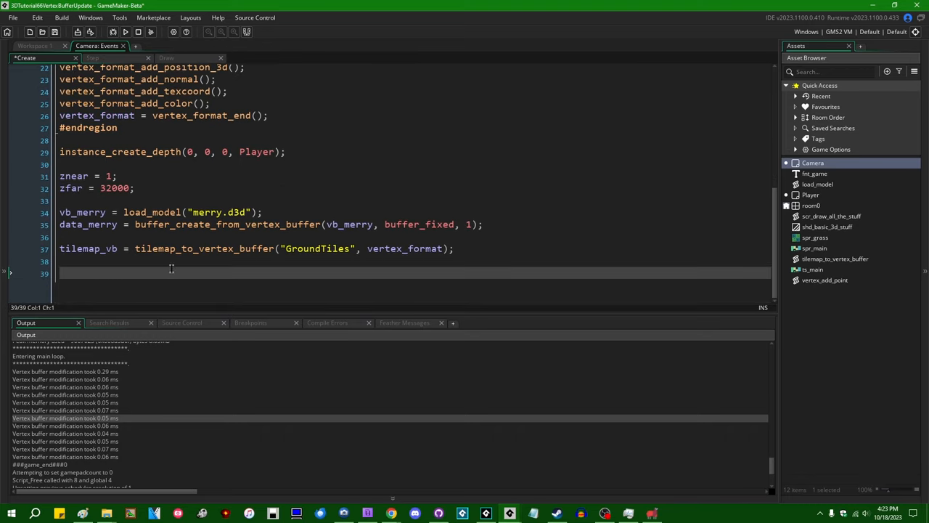
pyautogui.moveTo(279, 212)
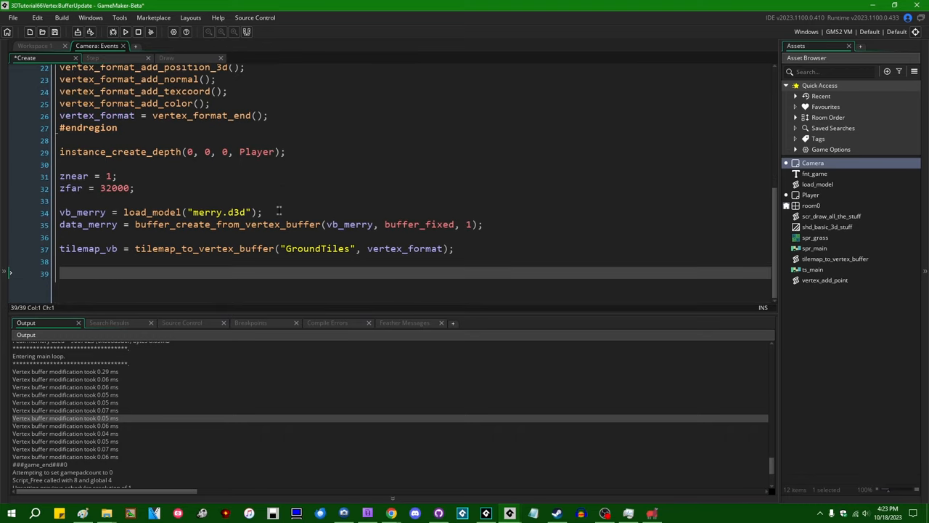
pyautogui.write('vertex_forma')
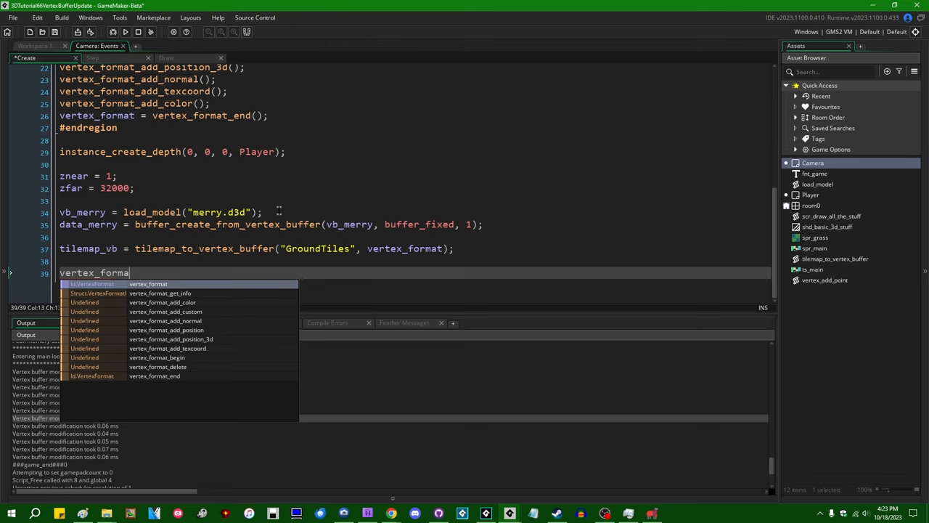
pyautogui.click(159, 293)
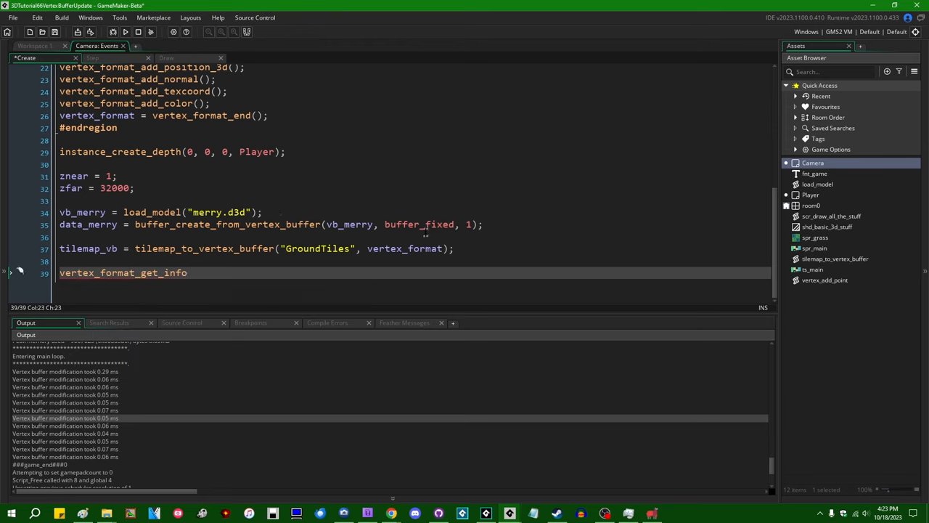
pyautogui.write('()')
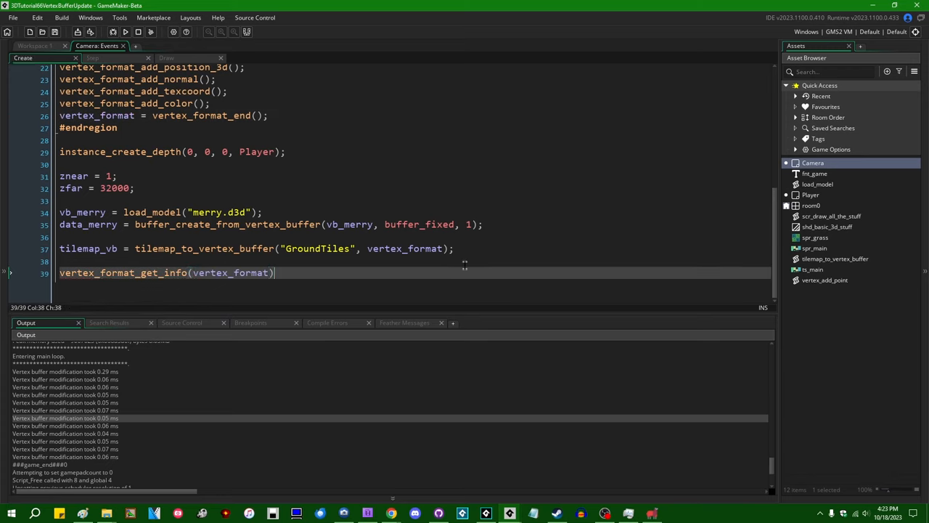
pyautogui.write(';')
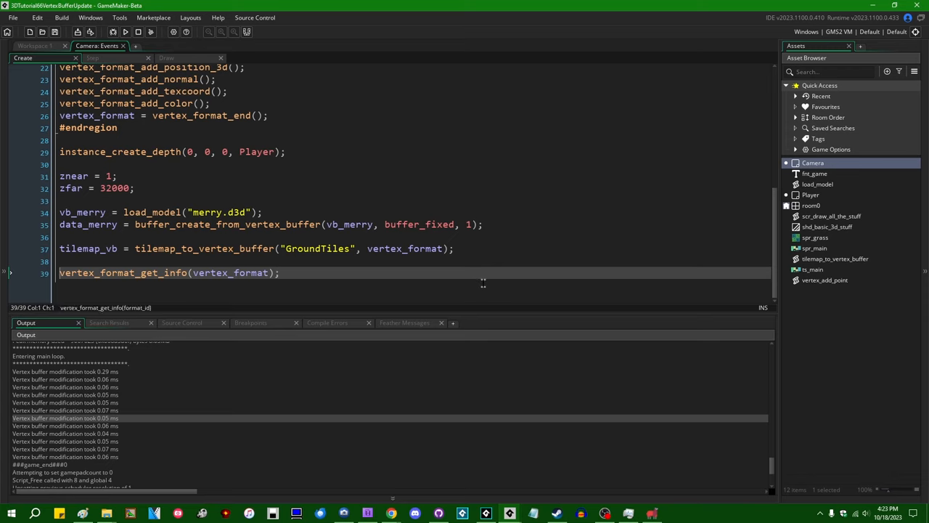
pyautogui.write('show_message(json_stringify(')
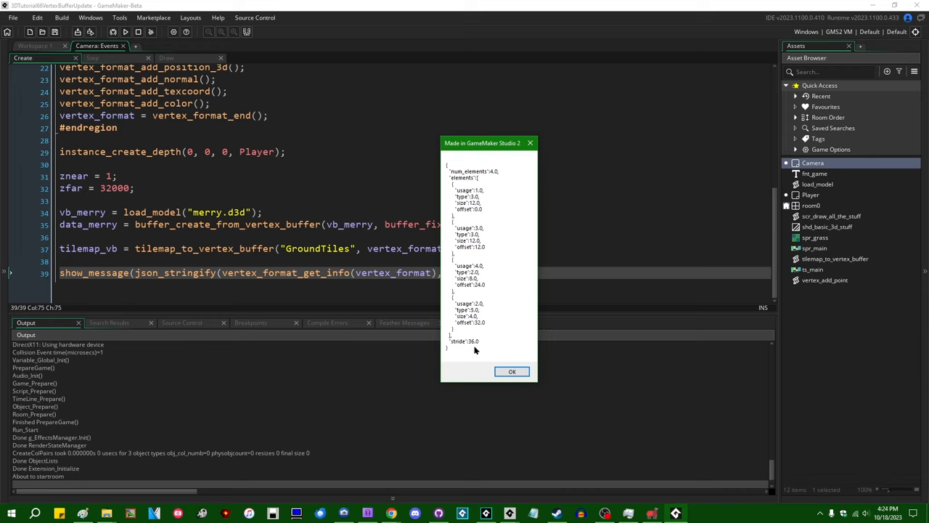
# View the message box JSON listing the format's four elements and size 36.
pyautogui.scroll(3)
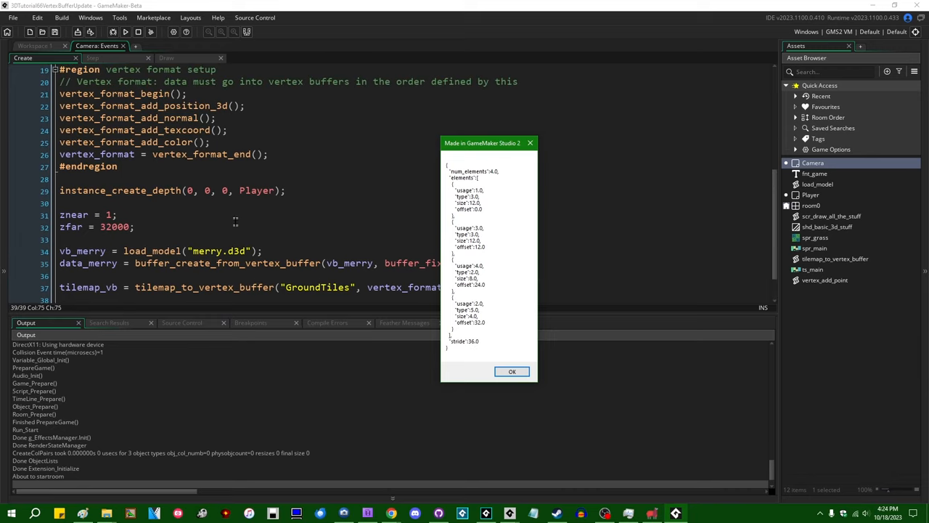
pyautogui.moveTo(545, 270)
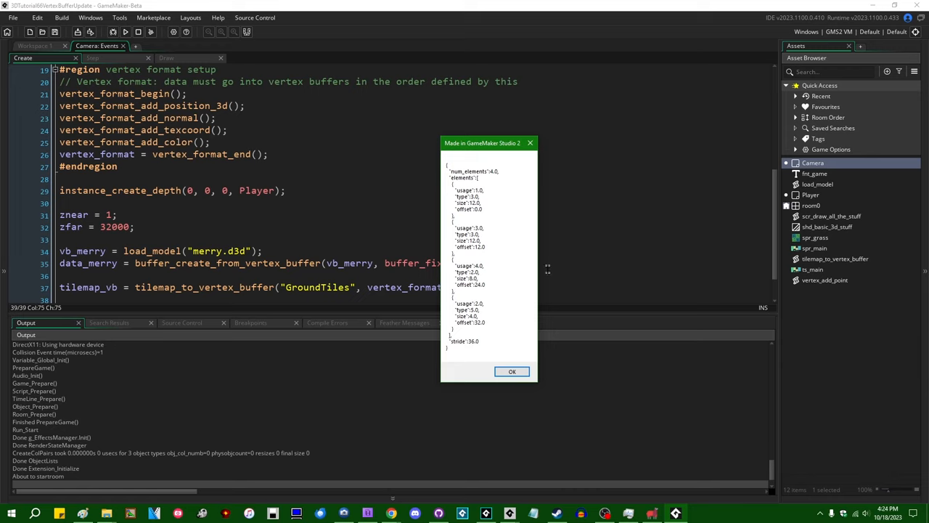
pyautogui.moveTo(494, 218)
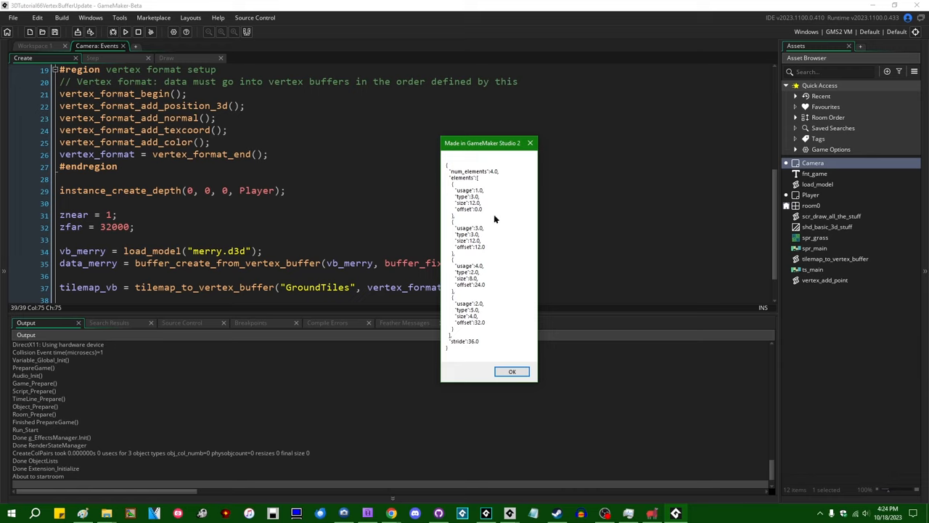
pyautogui.moveTo(506, 187)
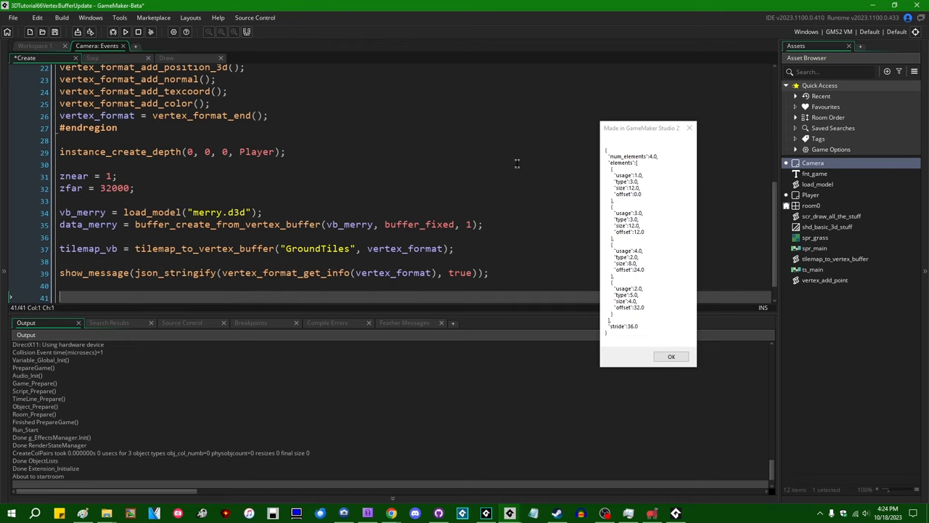
# Write the vertex format usage and vertex_type_ubyte4 references for the format info output.
pyautogui.write('vertex_')
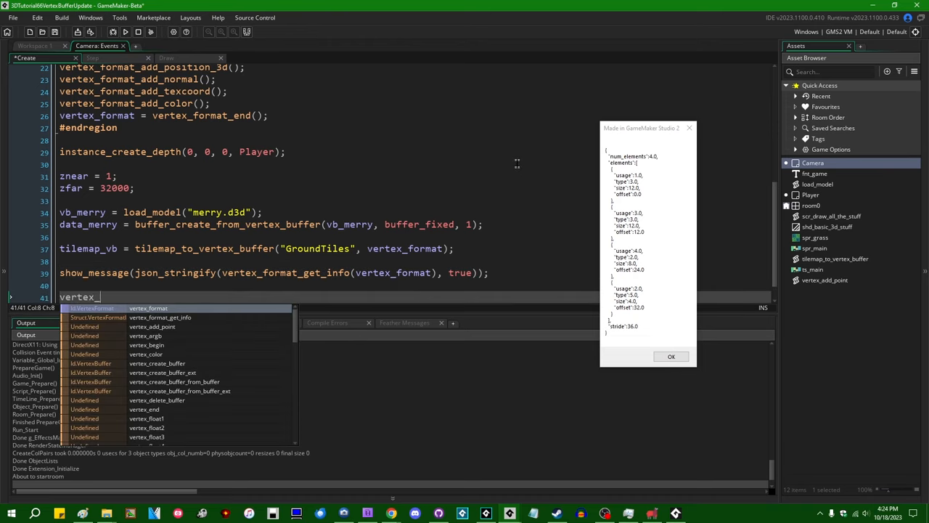
pyautogui.write('_usage_')
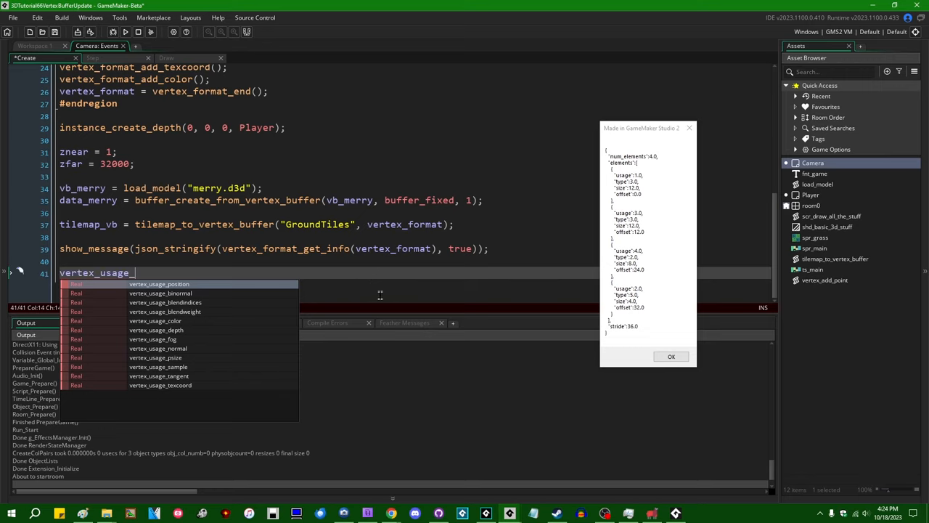
pyautogui.moveTo(450, 299)
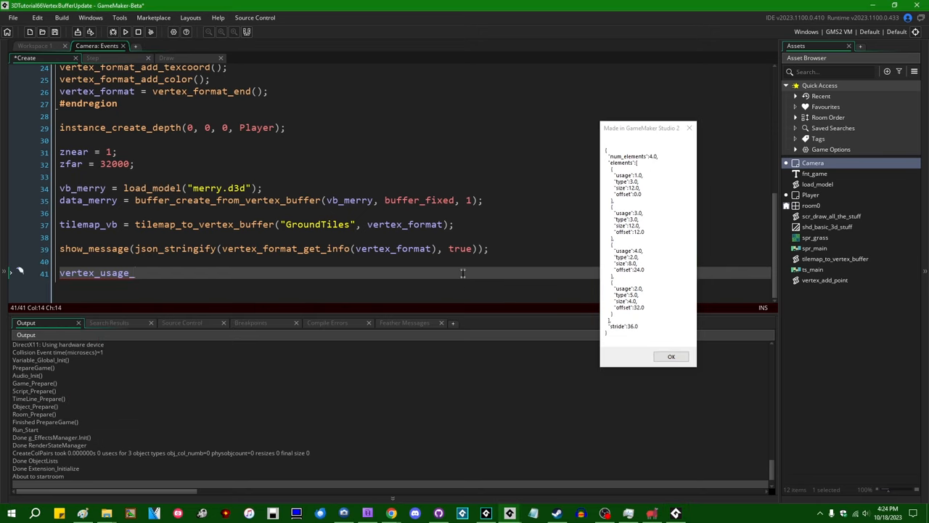
pyautogui.write('vertex_type_')
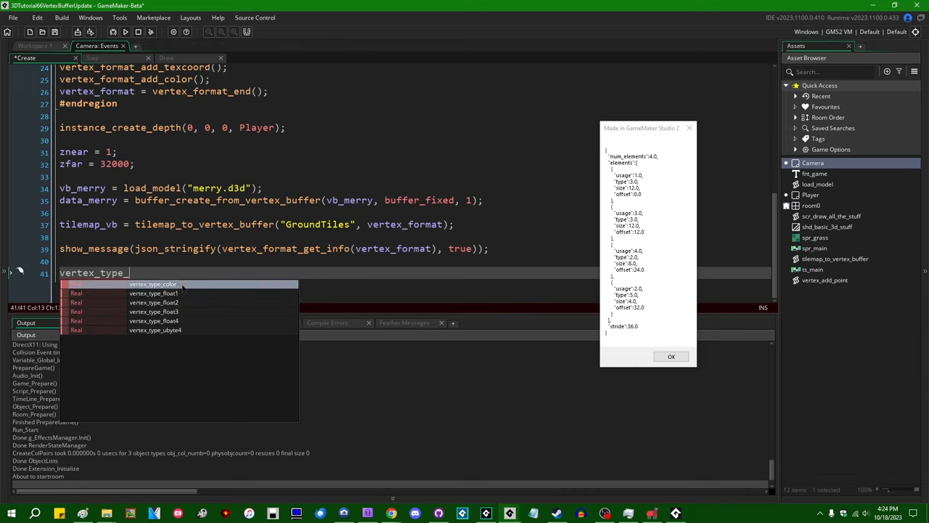
pyautogui.moveTo(154, 302)
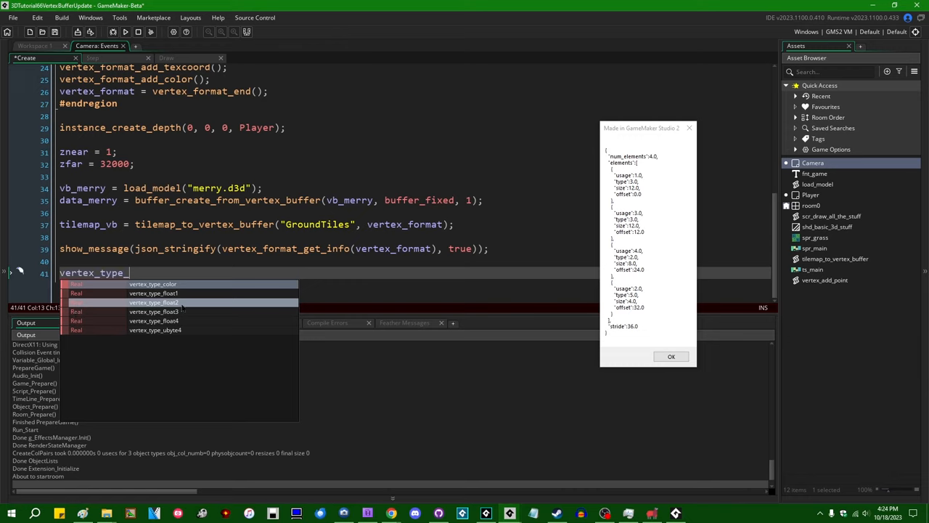
pyautogui.moveTo(217, 308)
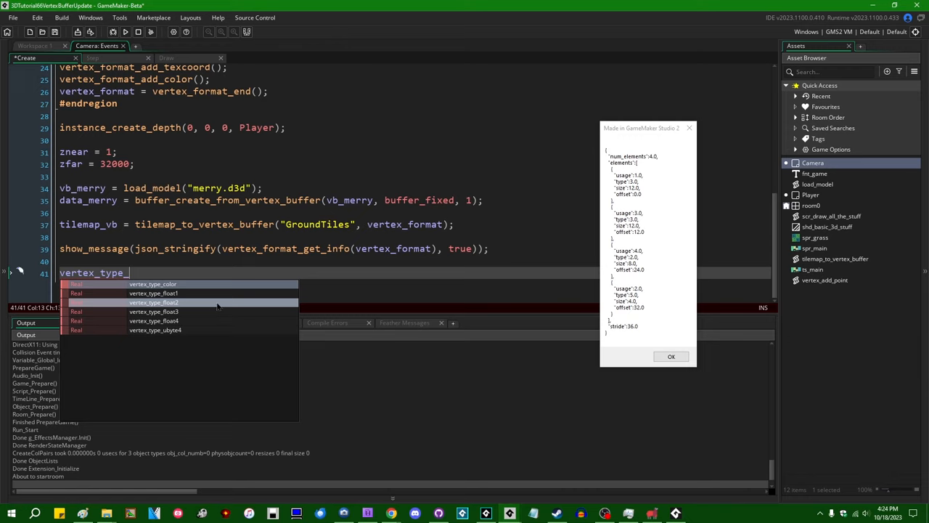
pyautogui.moveTo(196, 325)
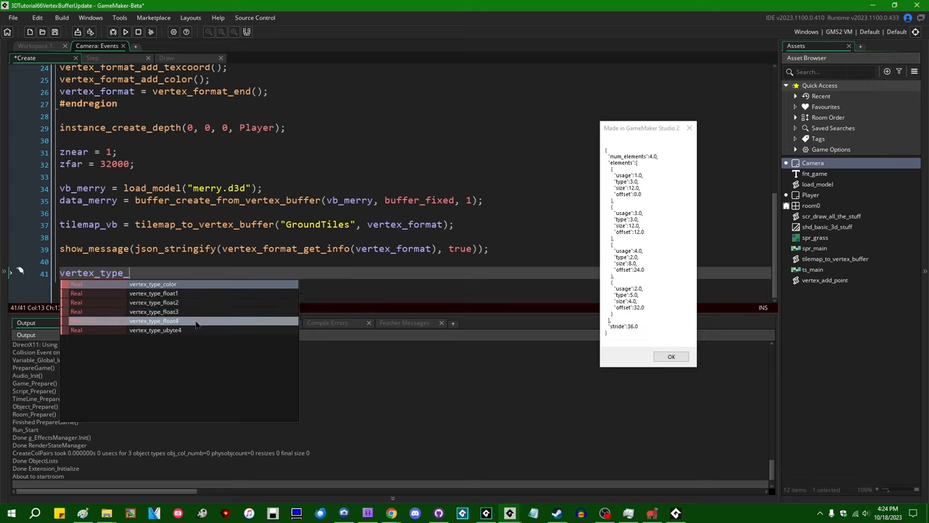
pyautogui.moveTo(182, 330)
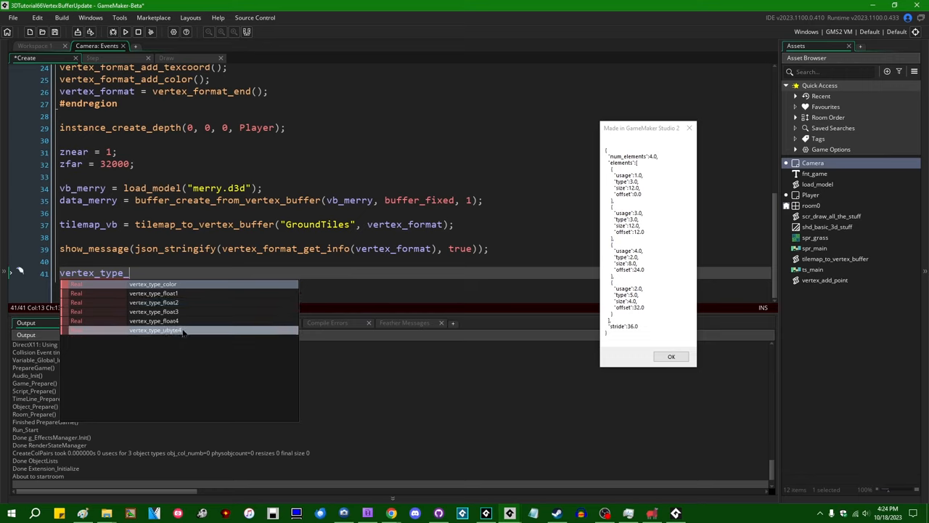
pyautogui.click(154, 328)
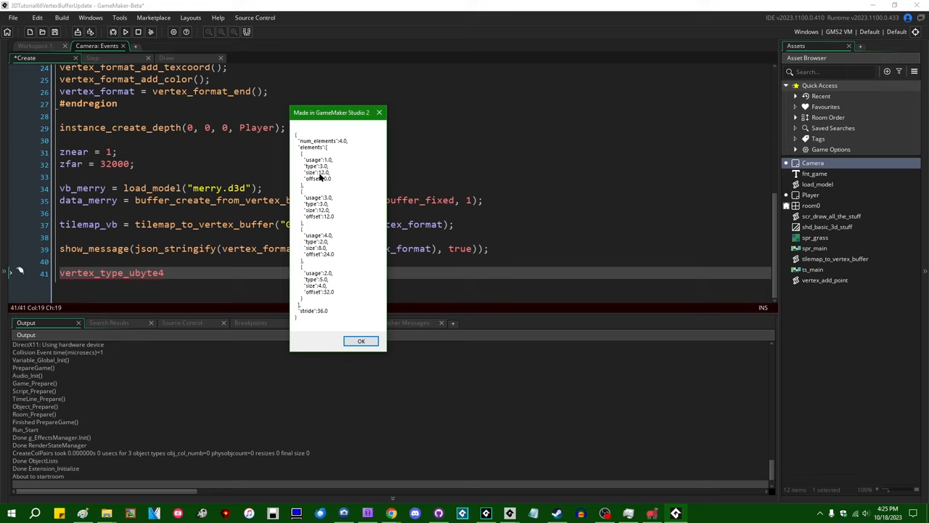
pyautogui.moveTo(331, 128)
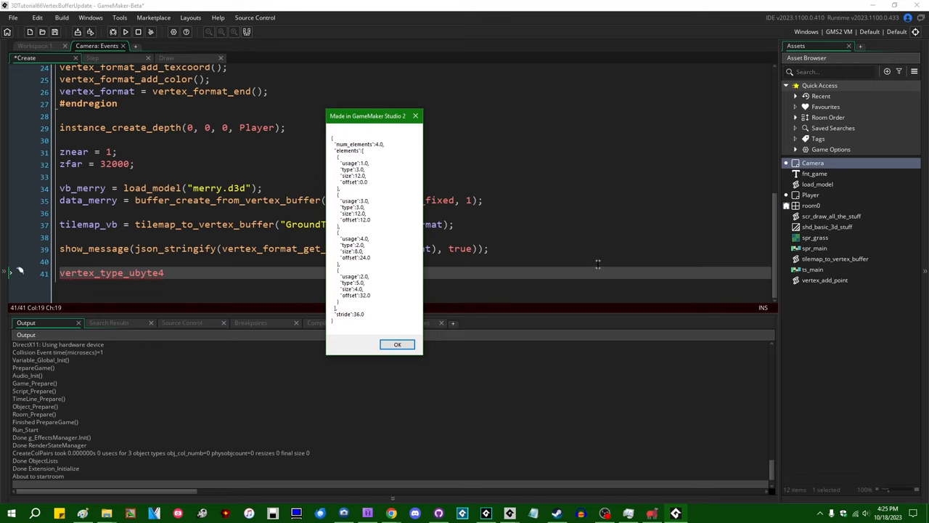
pyautogui.moveTo(588, 278)
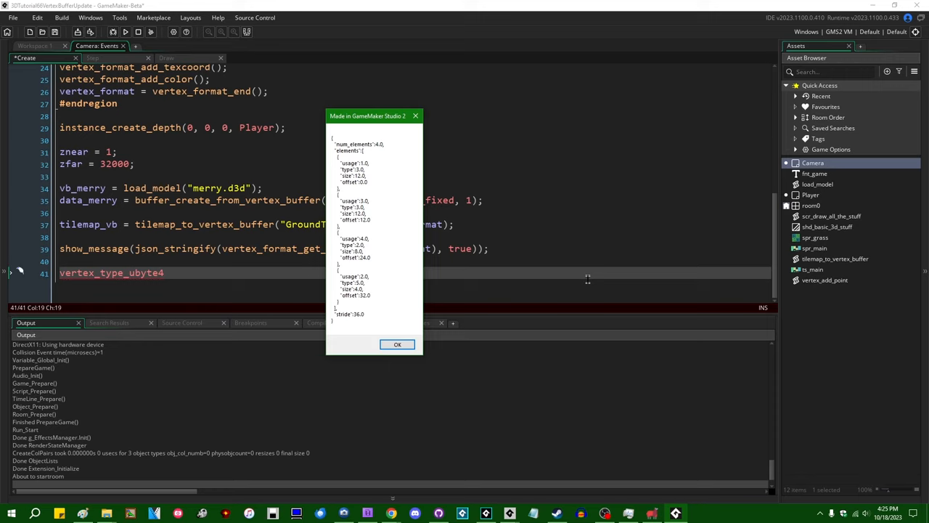
pyautogui.moveTo(363, 223)
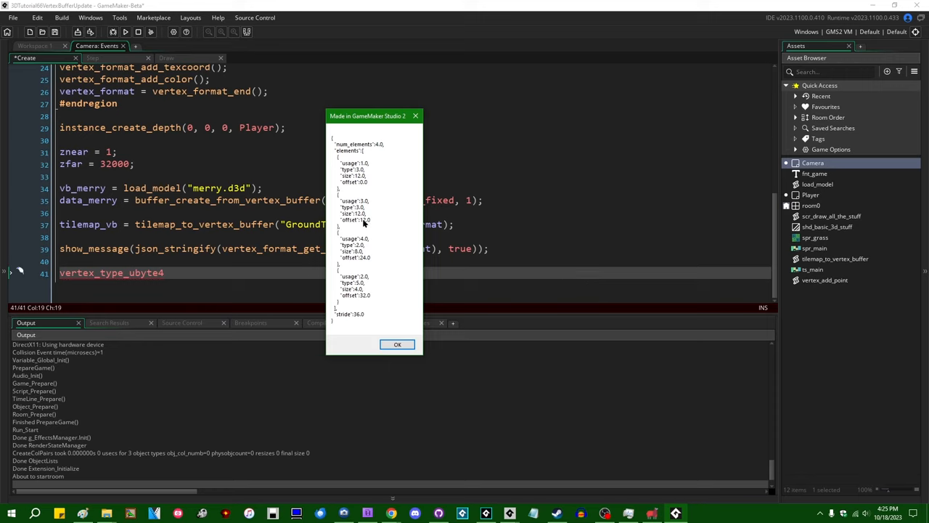
# Move the JSON message box aside to compare its four 36-byte elements with the format code.
pyautogui.moveTo(371, 116); pyautogui.dragTo(569, 115)
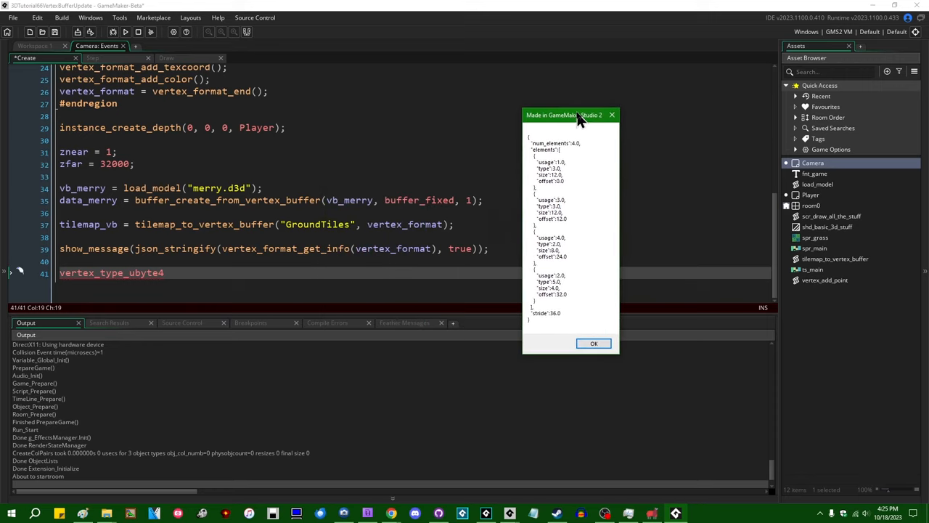
pyautogui.moveTo(458, 279)
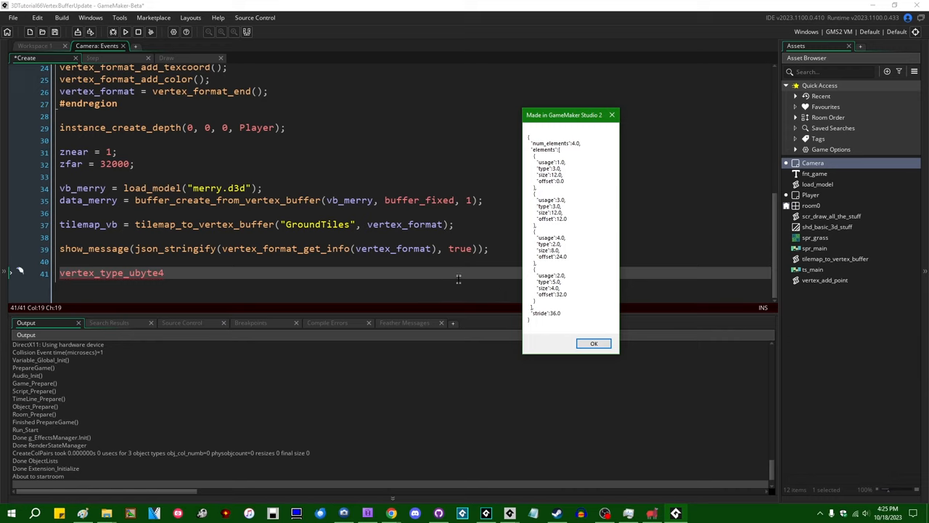
pyautogui.moveTo(555, 299)
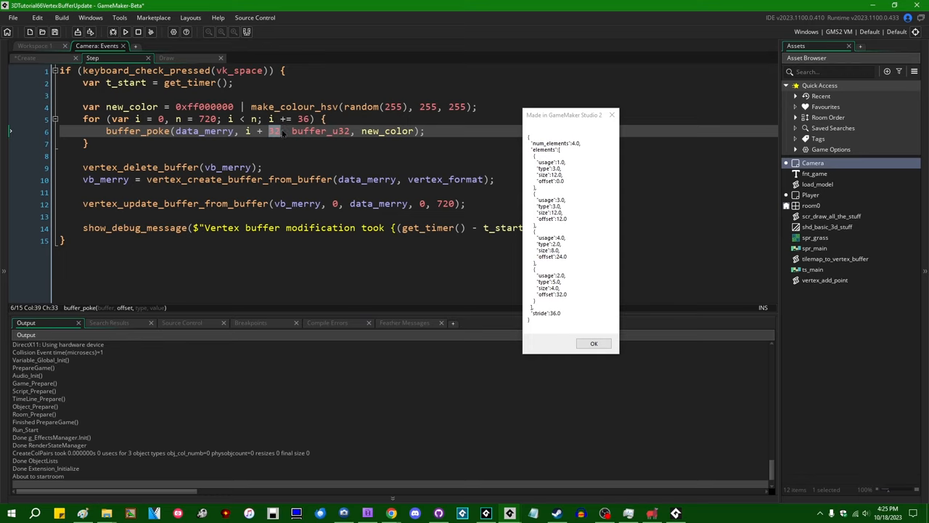
pyautogui.moveTo(559, 131)
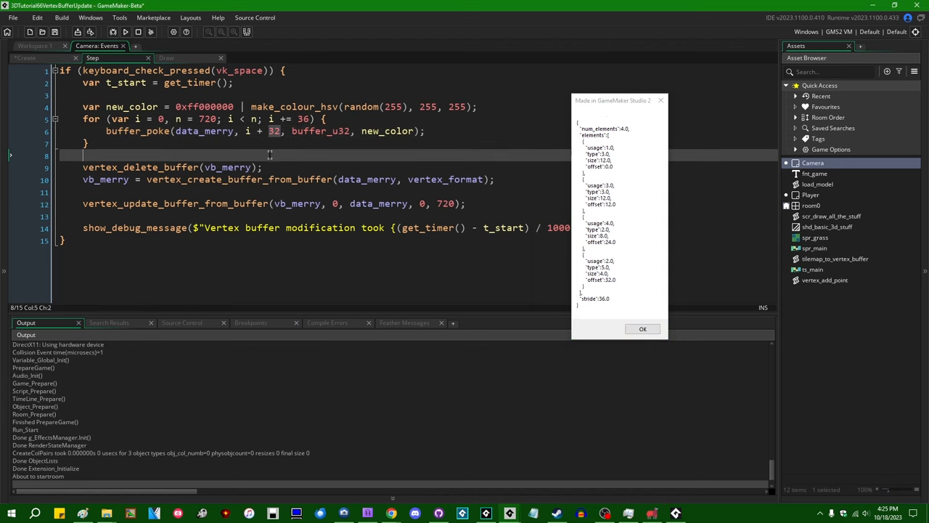
pyautogui.click(27, 58)
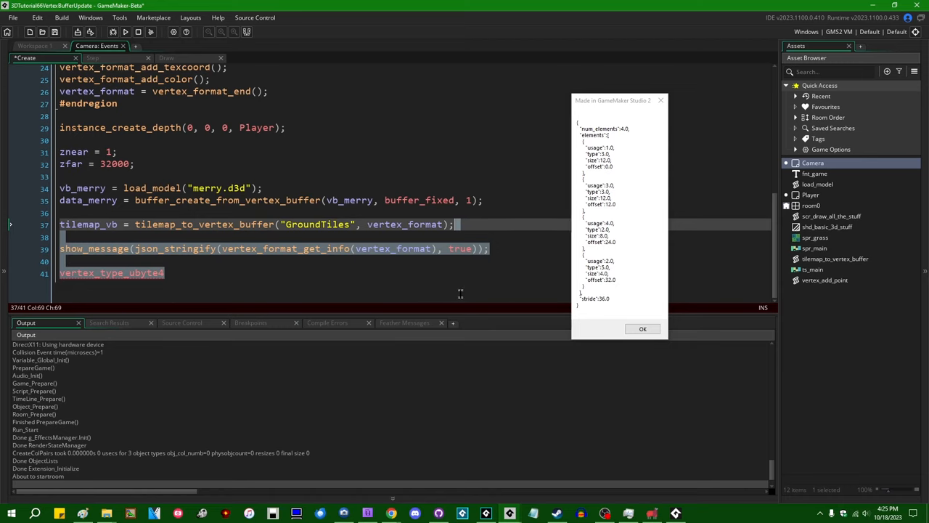
pyautogui.moveTo(298, 255)
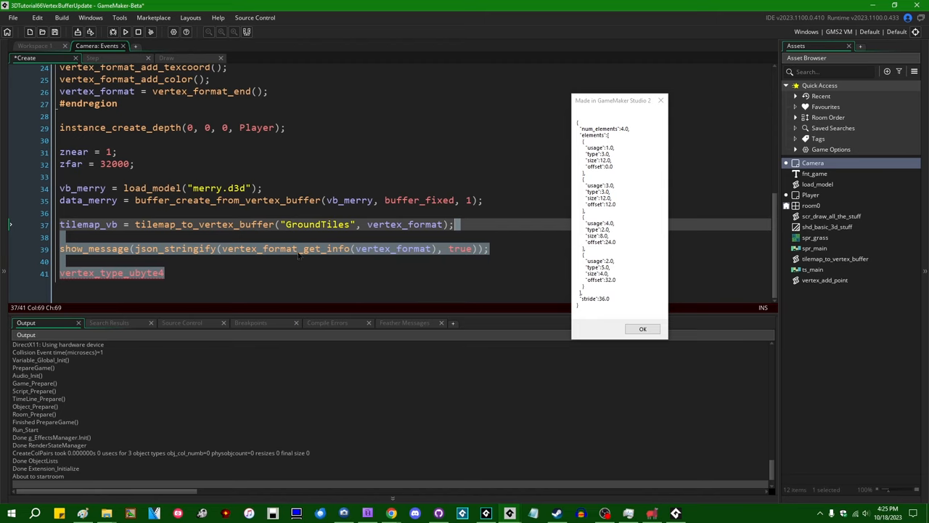
pyautogui.moveTo(496, 221)
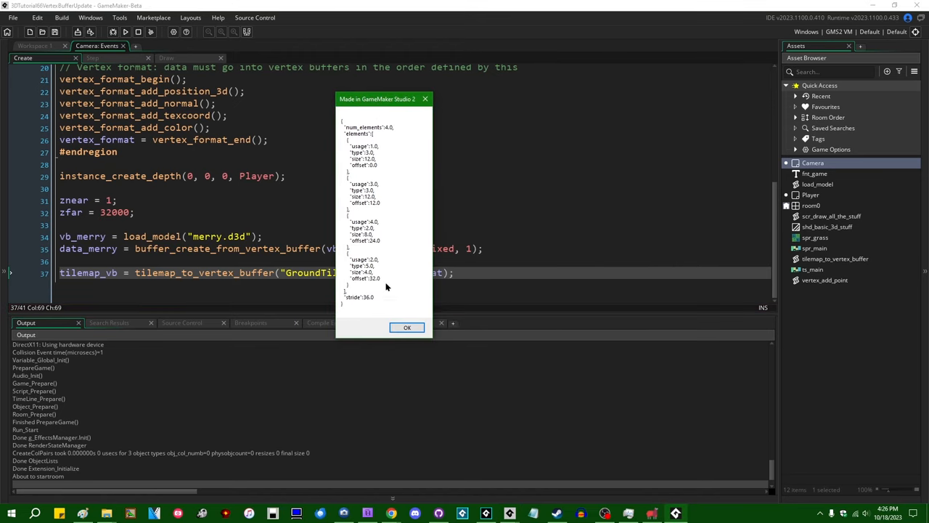
pyautogui.moveTo(575, 206)
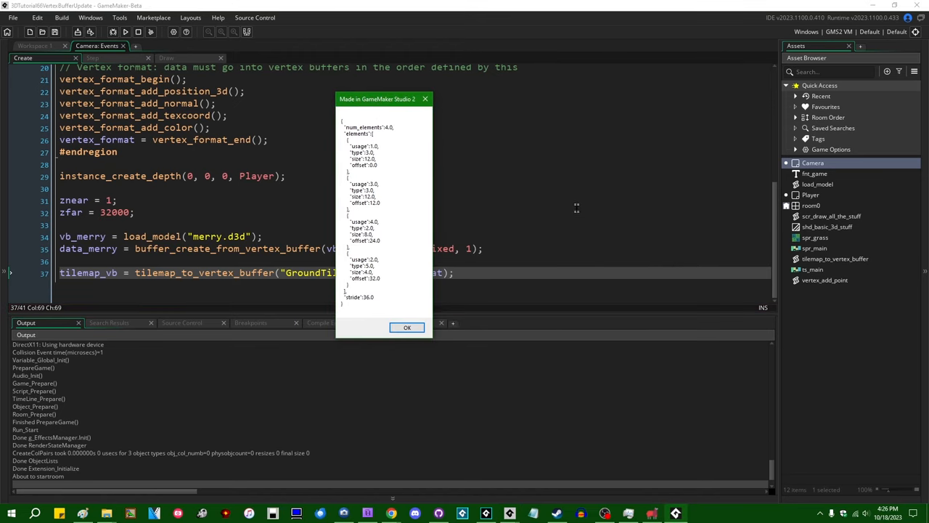
pyautogui.moveTo(400, 198)
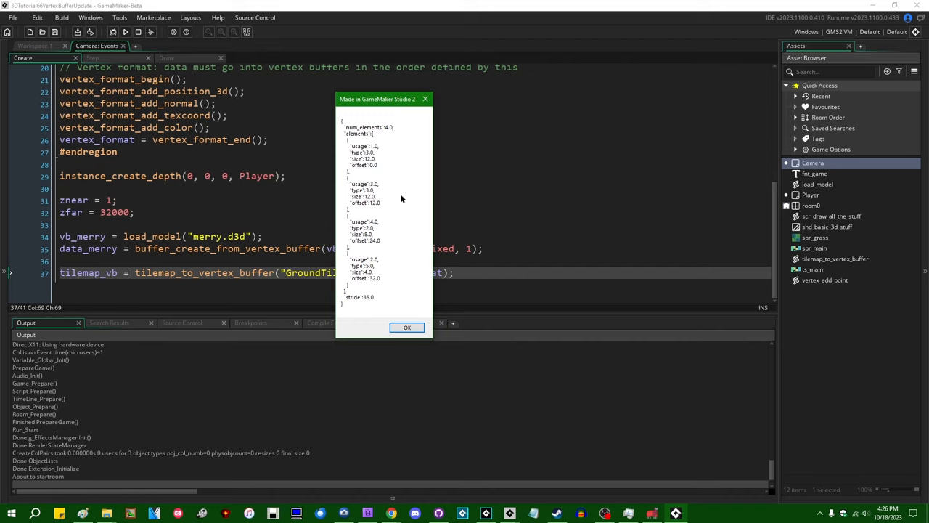
pyautogui.moveTo(404, 116)
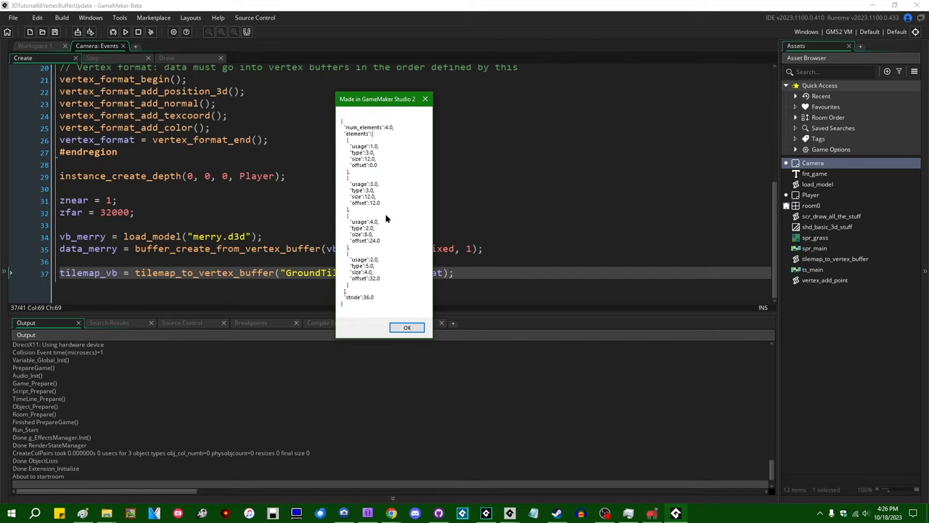
pyautogui.moveTo(491, 272)
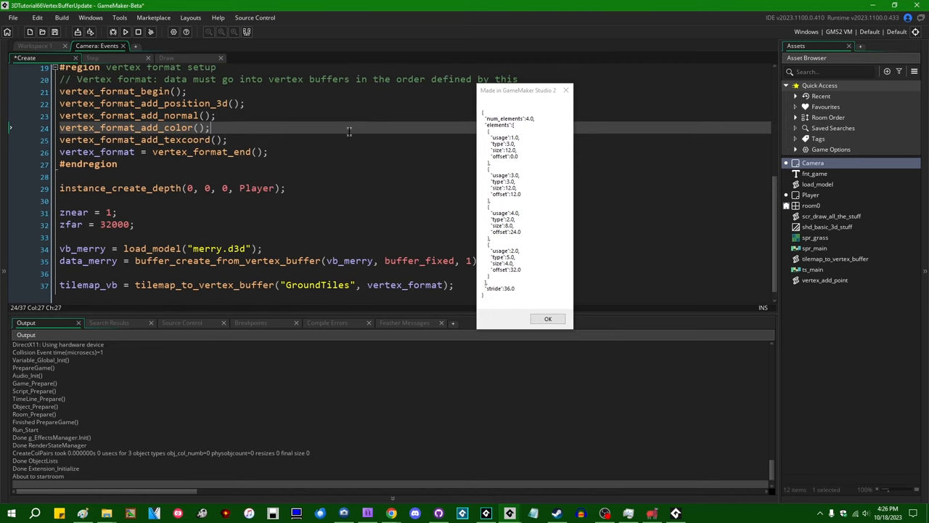
pyautogui.moveTo(283, 131)
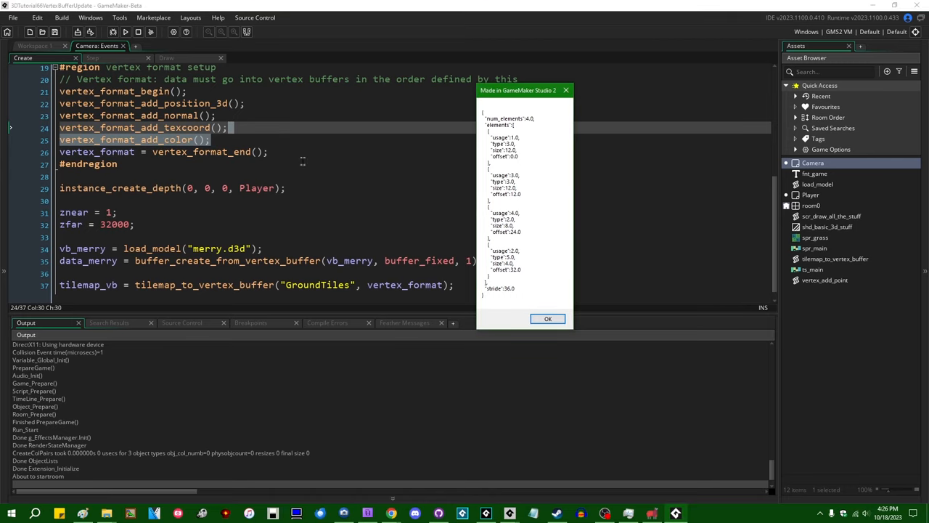
pyautogui.moveTo(449, 154)
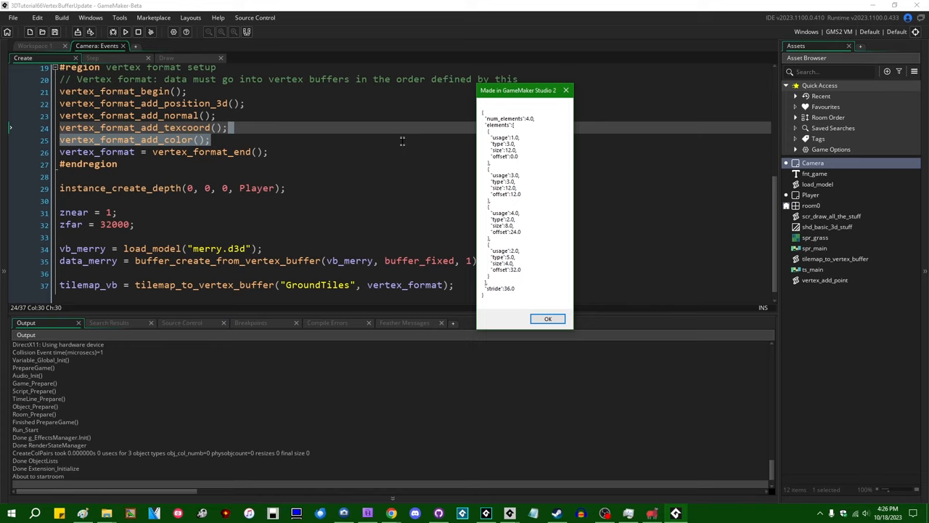
pyautogui.moveTo(517, 90); pyautogui.dragTo(366, 96)
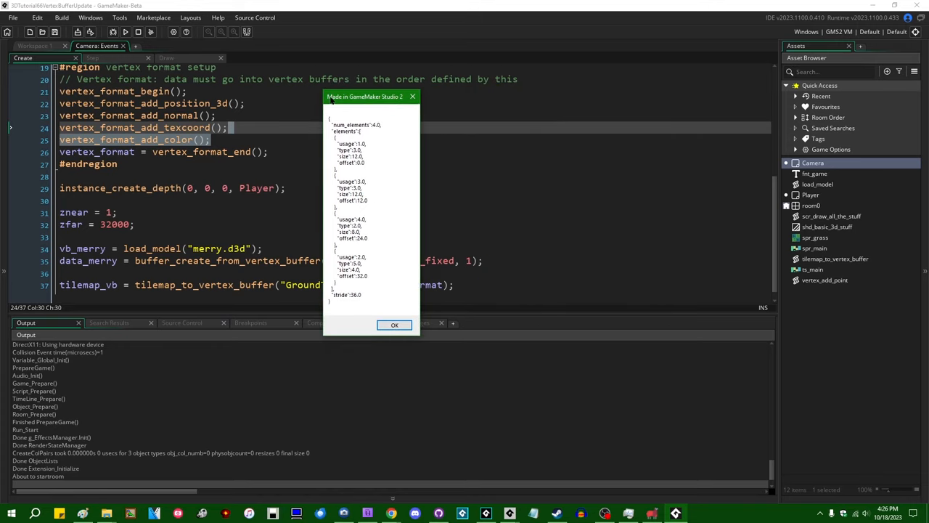
# Dismiss the info message and add vertex_freeze(vb_merry); right after load_model in Create.
pyautogui.click(395, 325)
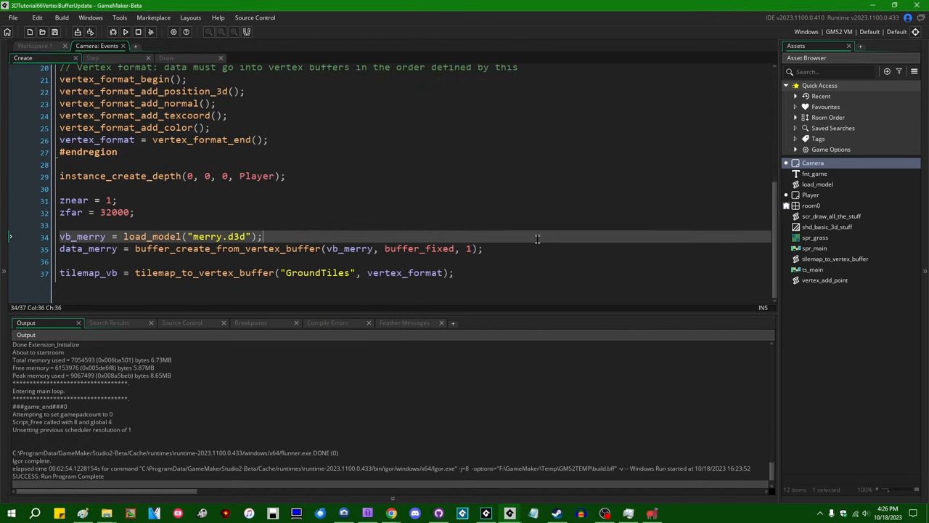
pyautogui.press('Return')
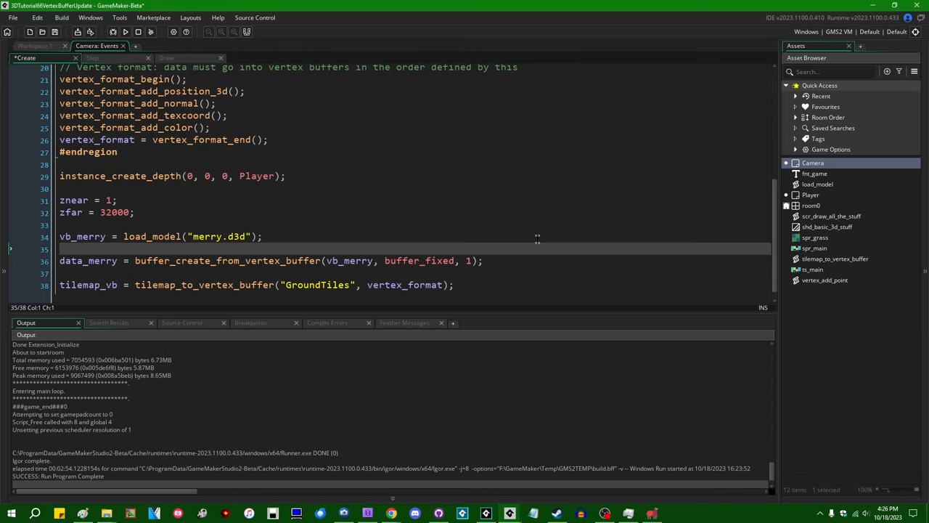
pyautogui.write('vertexZ_')
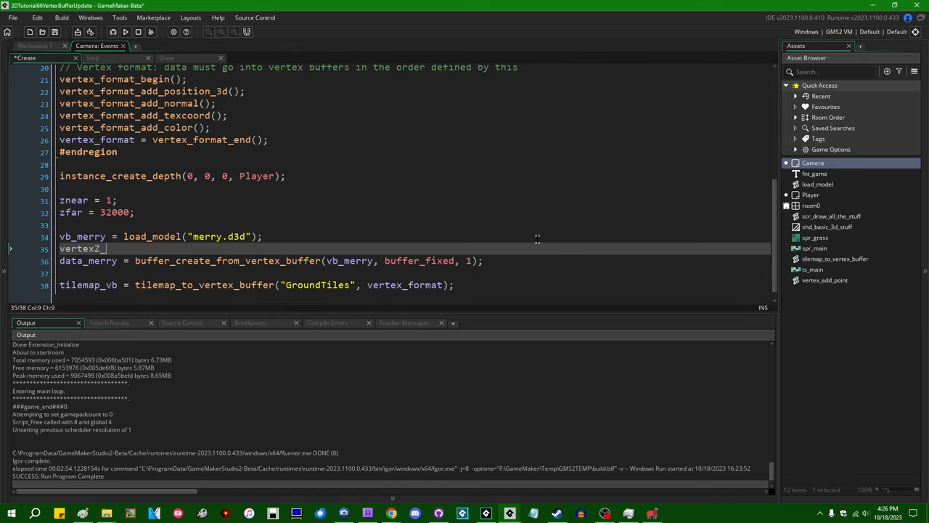
pyautogui.write('freeze(vb_merry);')
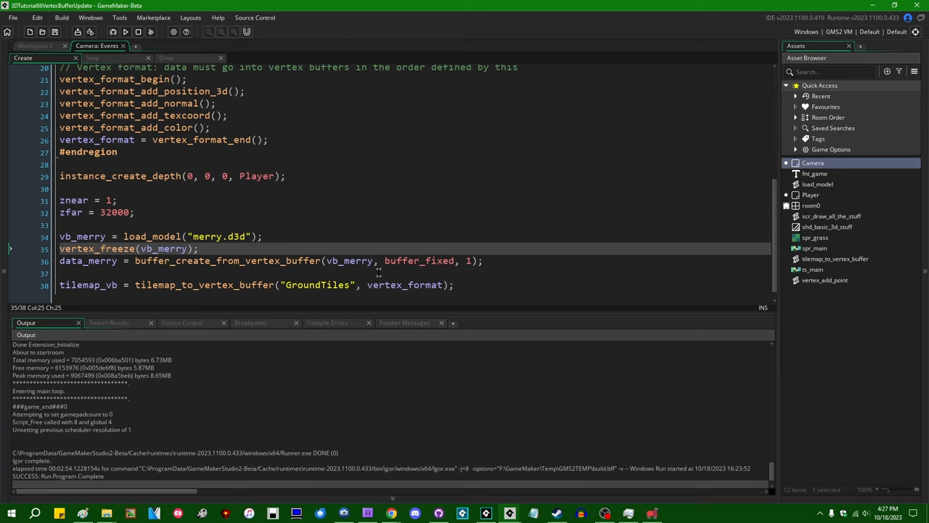
pyautogui.click(479, 260)
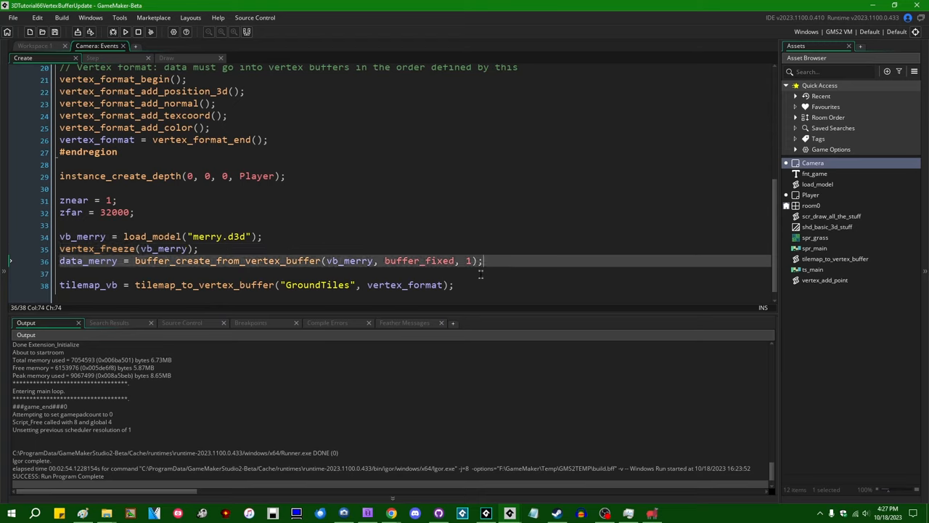
pyautogui.click(196, 249)
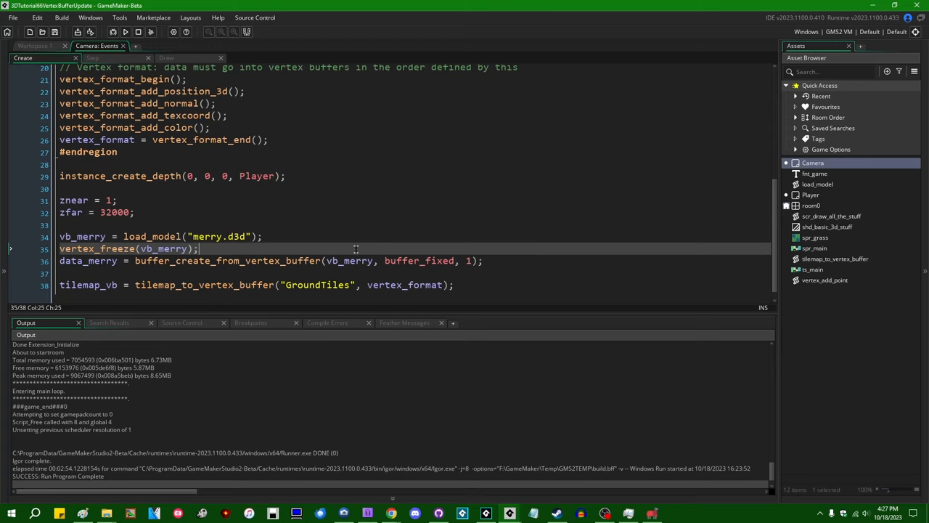
pyautogui.moveTo(503, 260)
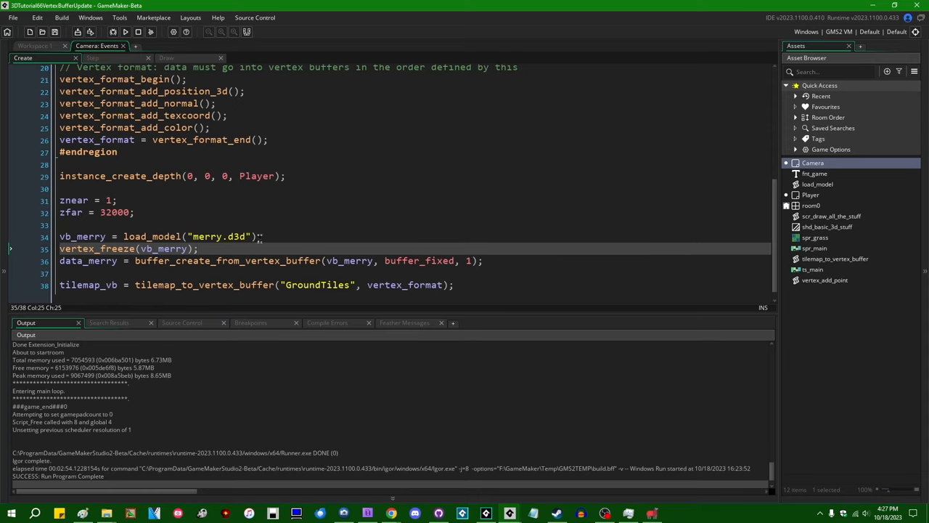
pyautogui.moveTo(240, 247)
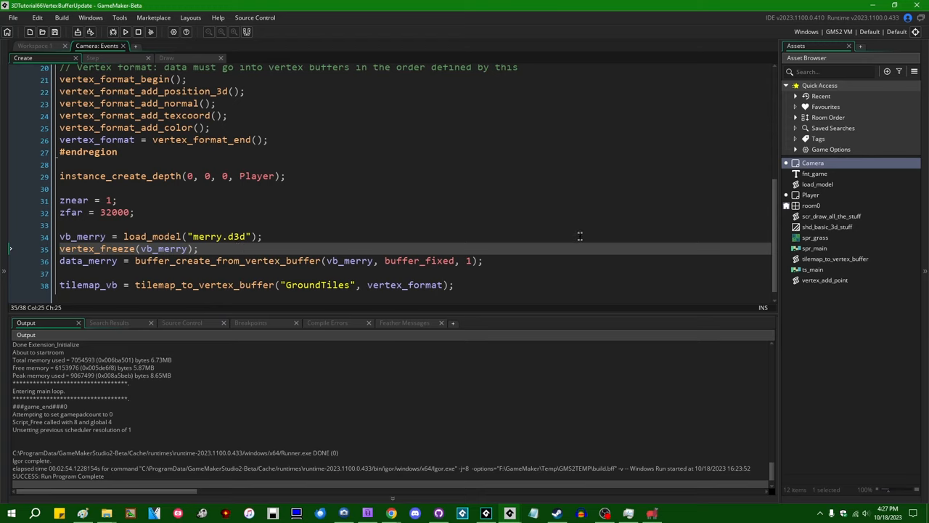
pyautogui.moveTo(308, 235)
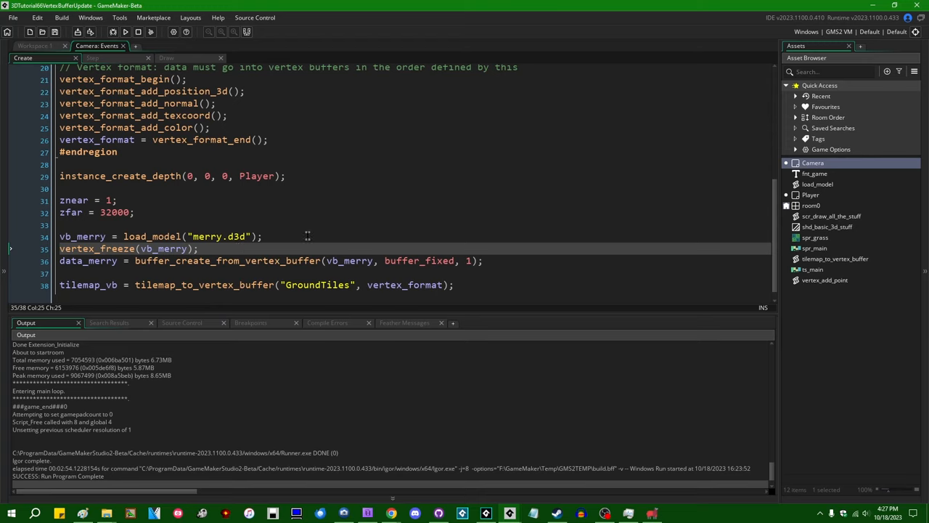
pyautogui.moveTo(459, 240)
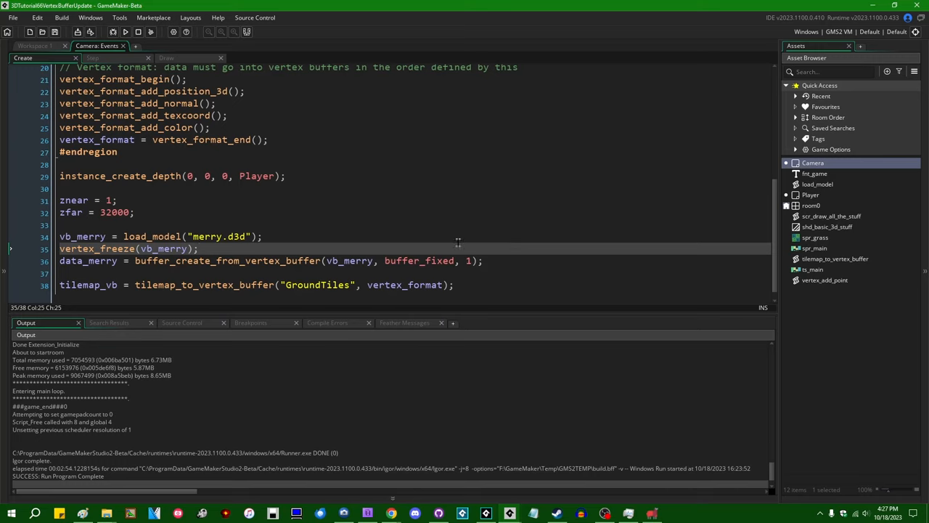
pyautogui.moveTo(384, 231)
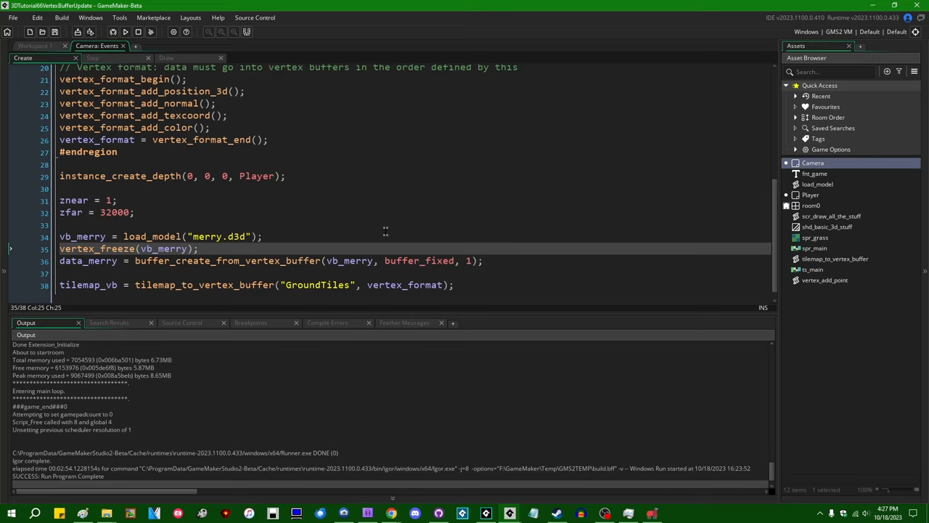
pyautogui.moveTo(352, 239)
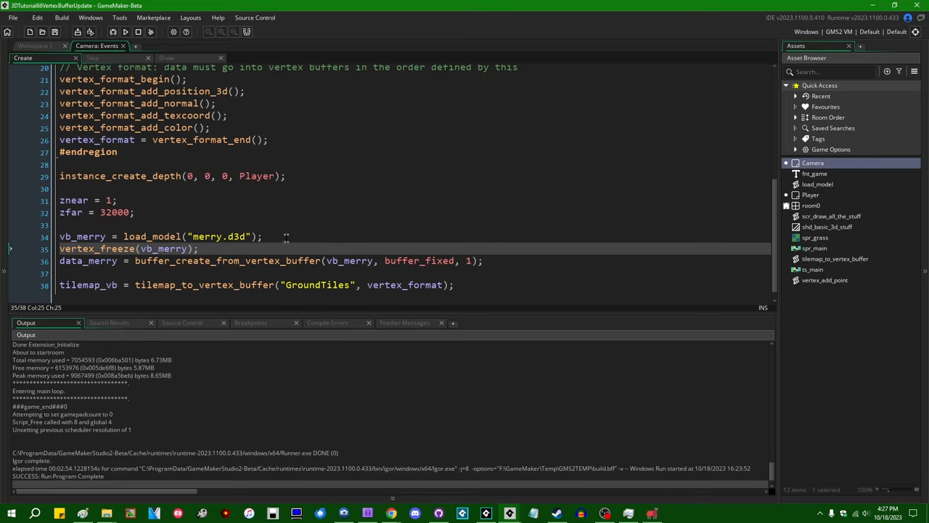
pyautogui.moveTo(443, 247)
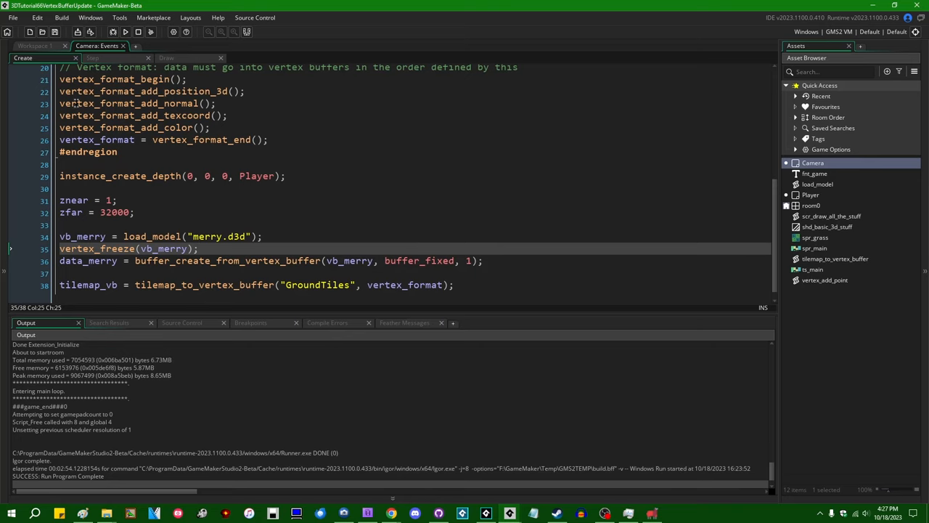
# Run into the frozen-buffer creation error and abort the game.
pyautogui.click(125, 32)
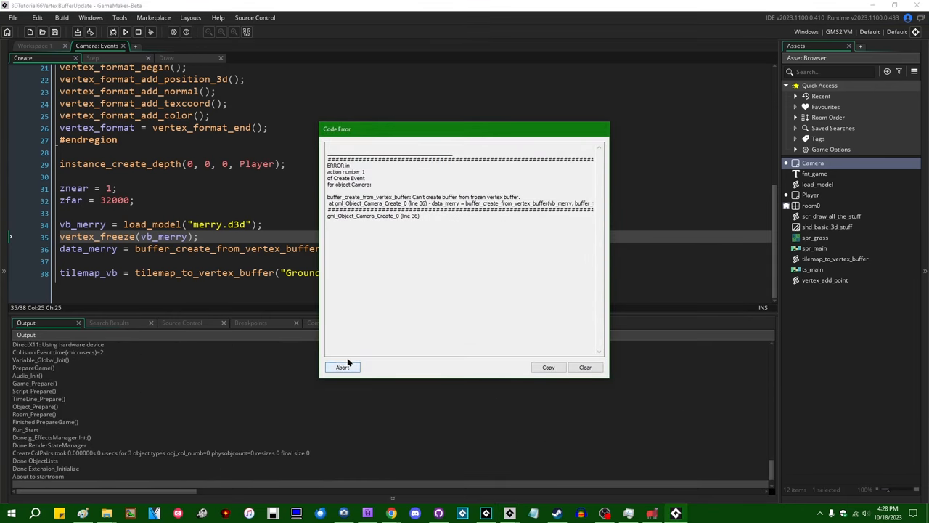
pyautogui.click(342, 366)
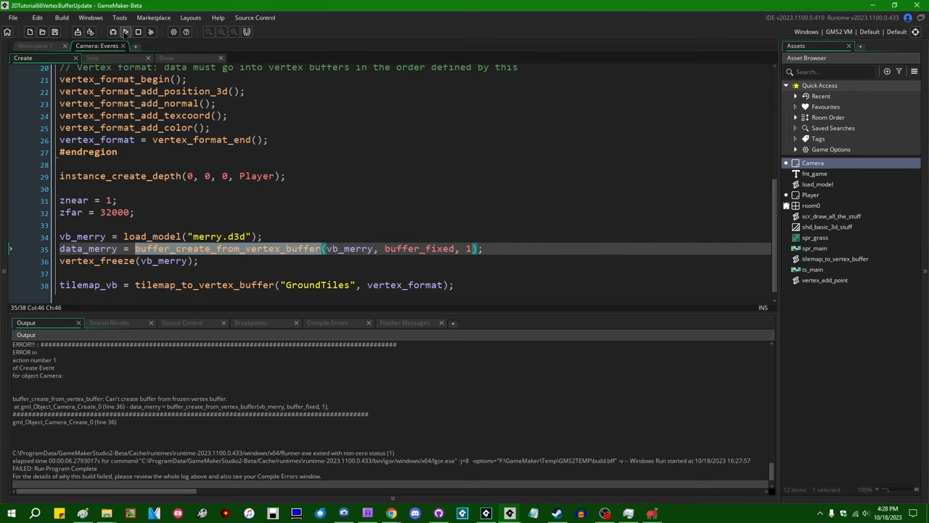
# Comment out the Step event's delete-and-recreate lines with /* and run to hit the frozen update error.
pyautogui.click(93, 58)
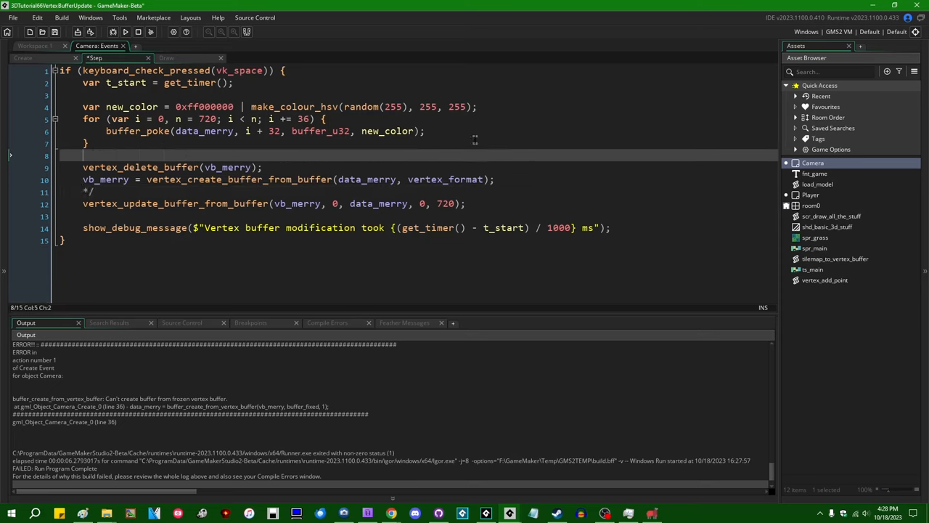
pyautogui.write('/*')
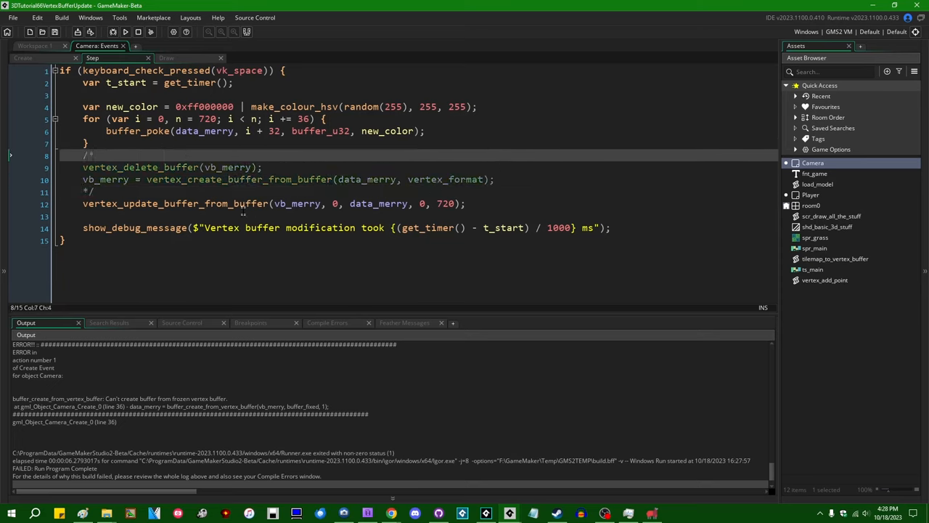
pyautogui.click(125, 32)
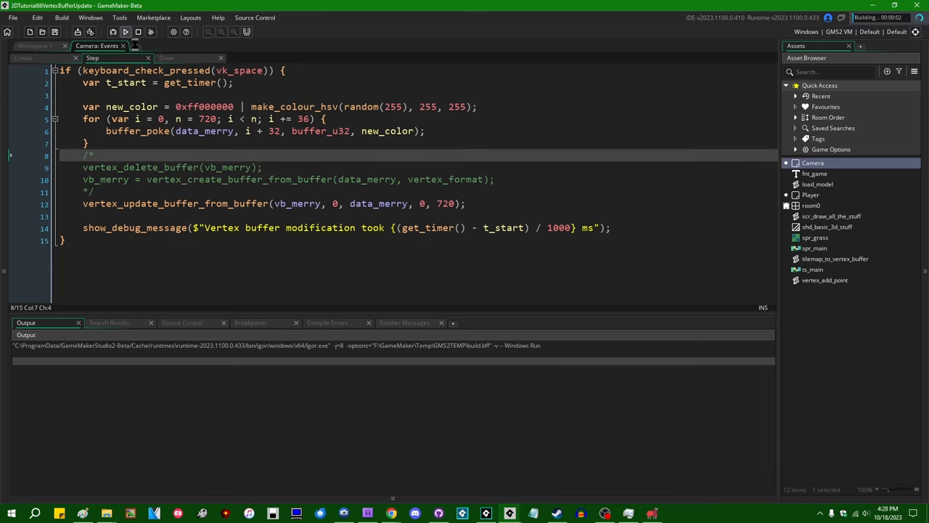
pyautogui.click(124, 32)
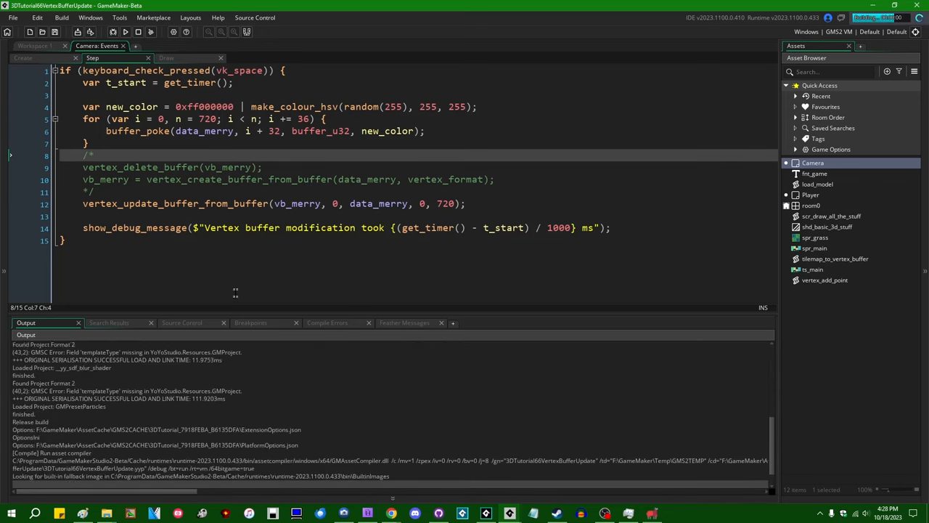
pyautogui.click(125, 32)
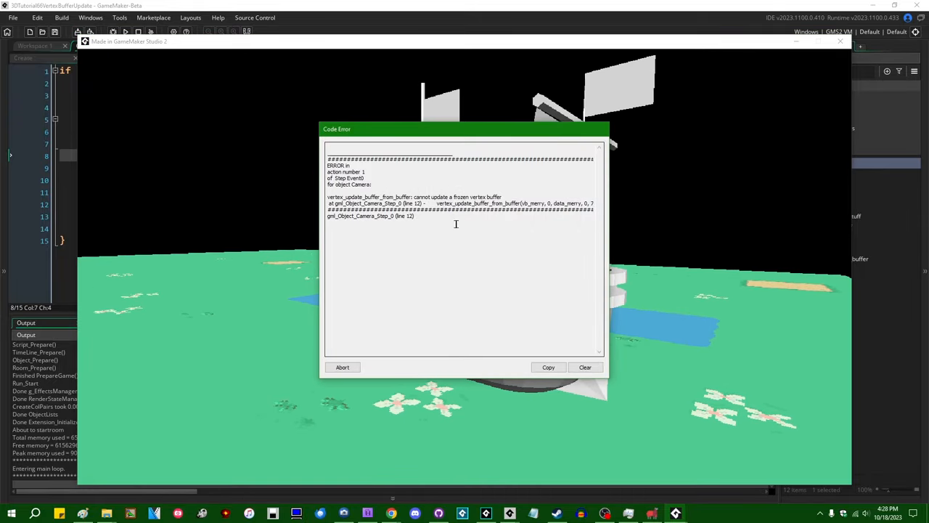
# Abort the frozen-buffer update error and reactivate the delete-and-recreate lines.
pyautogui.click(342, 366)
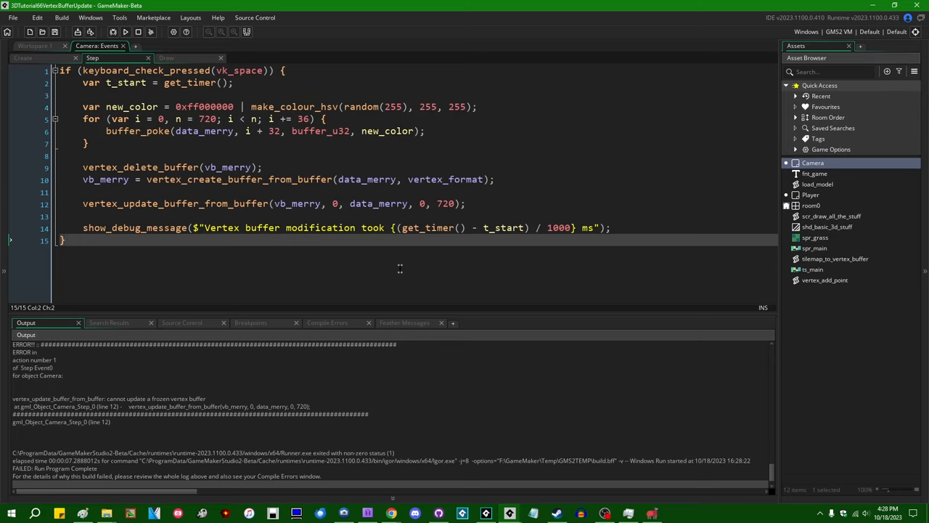
pyautogui.moveTo(502, 282)
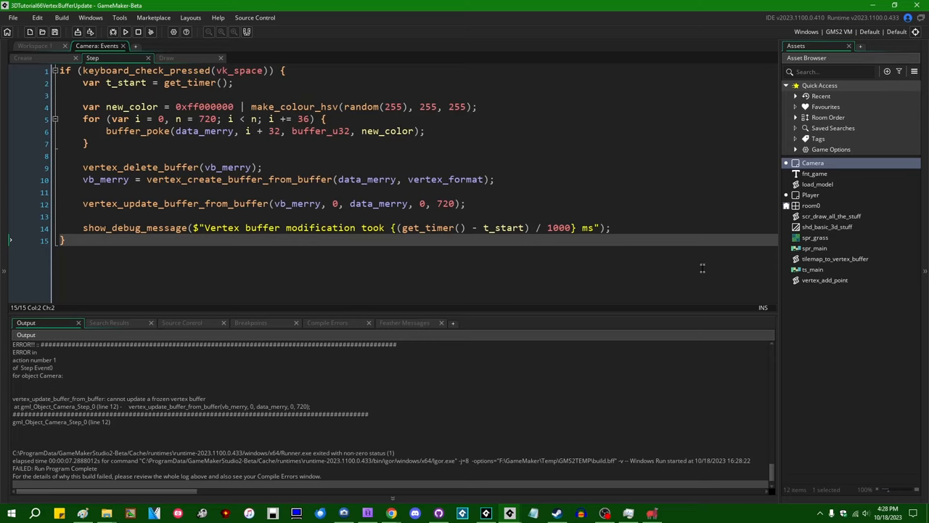
pyautogui.click(317, 203)
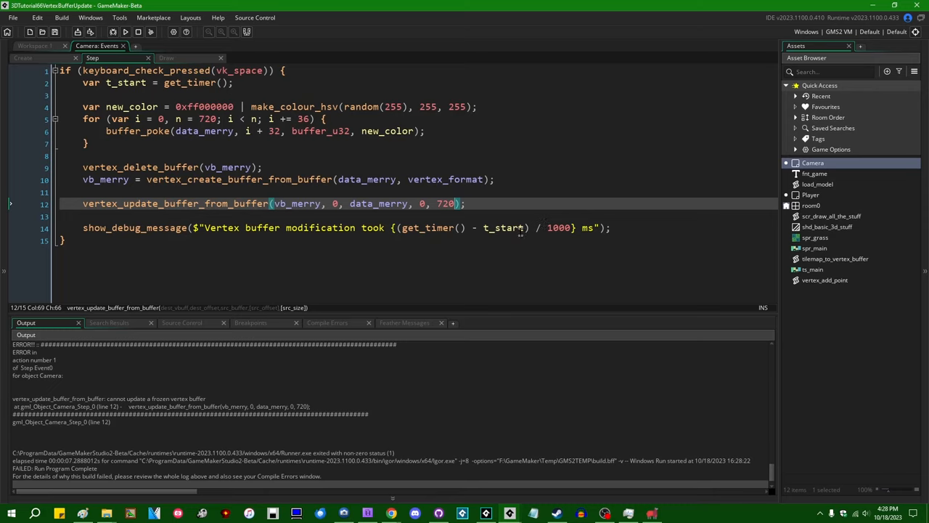
pyautogui.moveTo(505, 227)
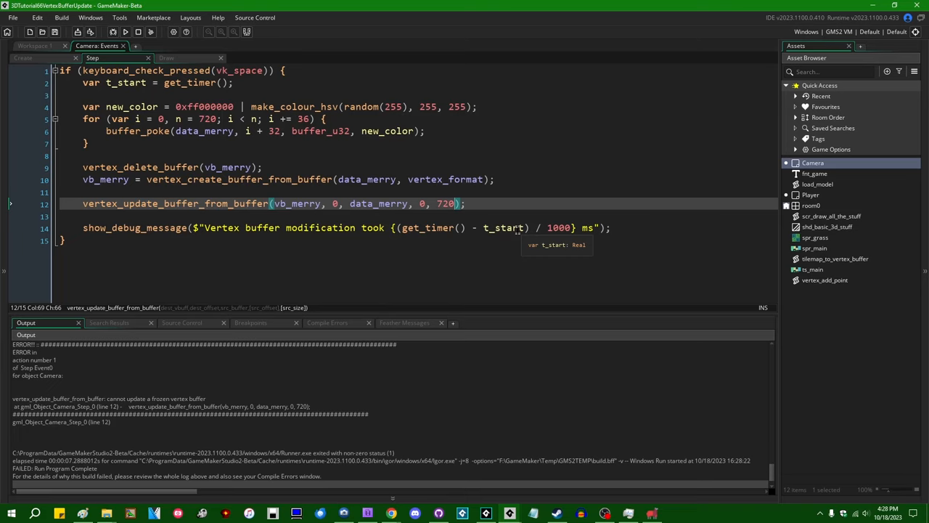